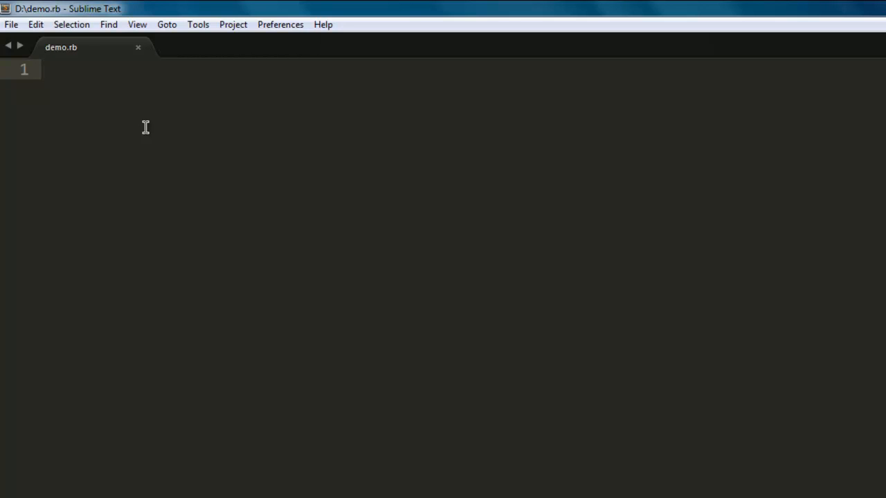
- Begin demo.rb with require 'logger' on the first line
type("r")
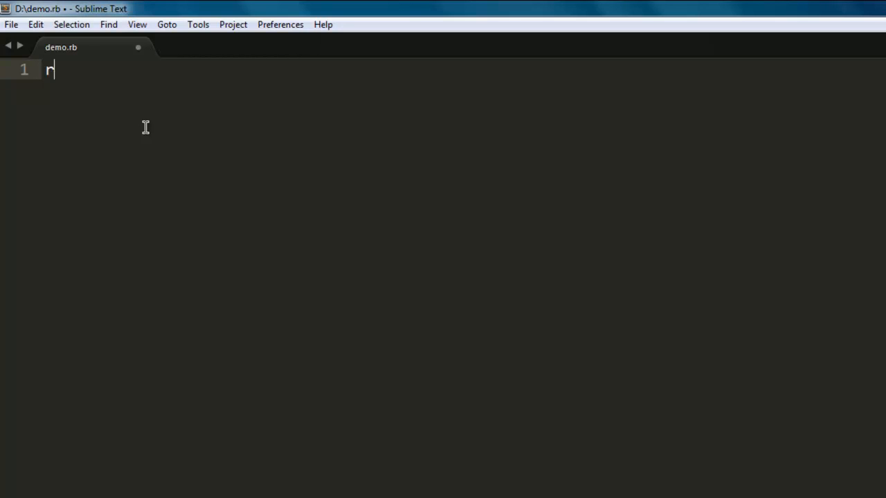
type("equire ''")
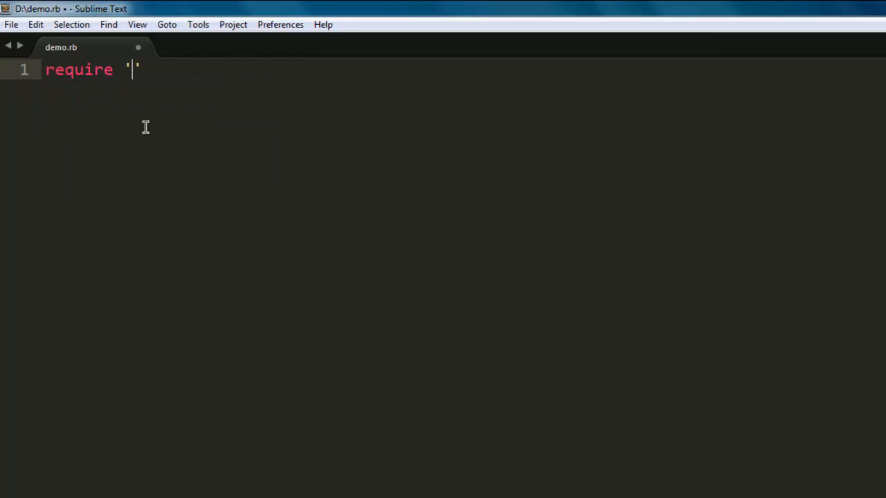
type("logger")
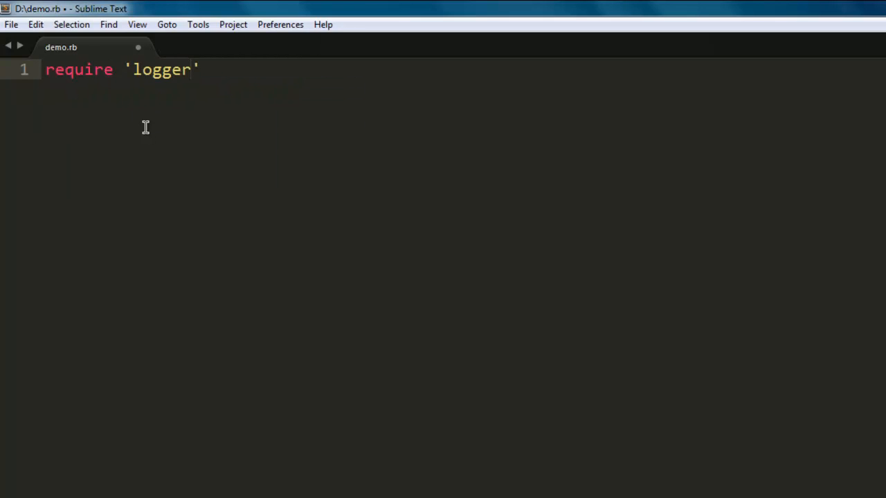
key("Enter")
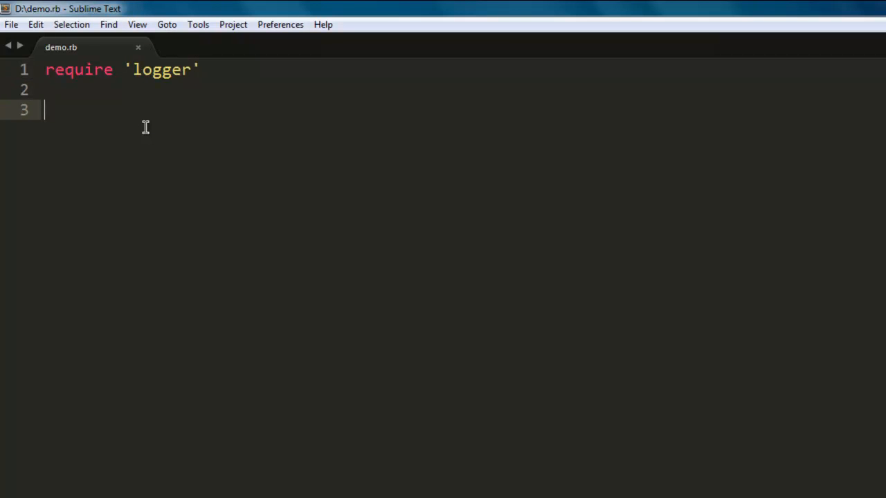
- Create the logger with log = Logger.new('log.txt')
type("log =")
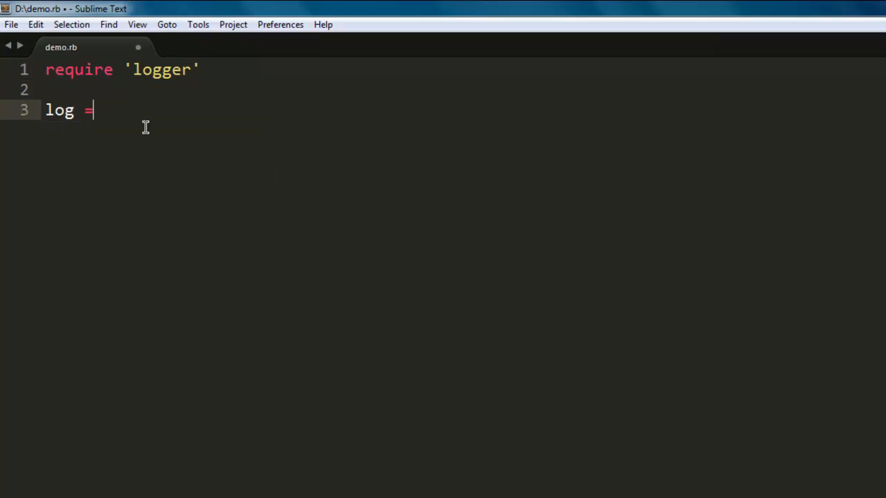
type("L")
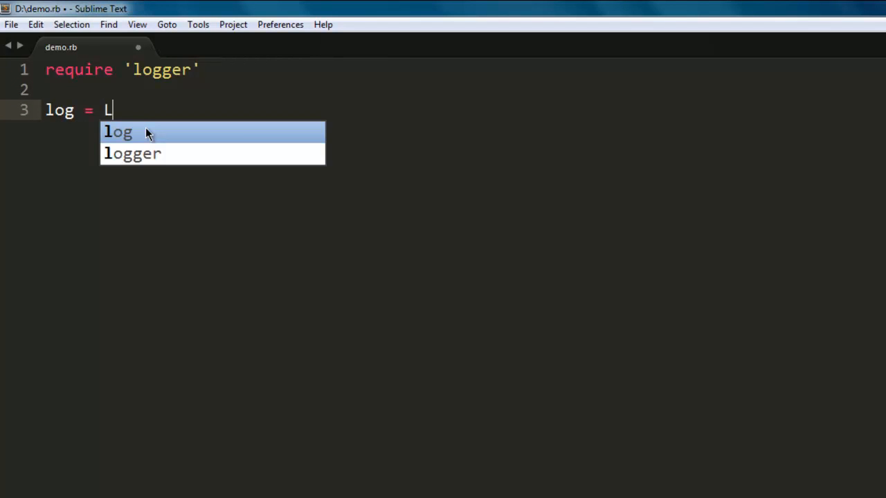
type("ogger.")
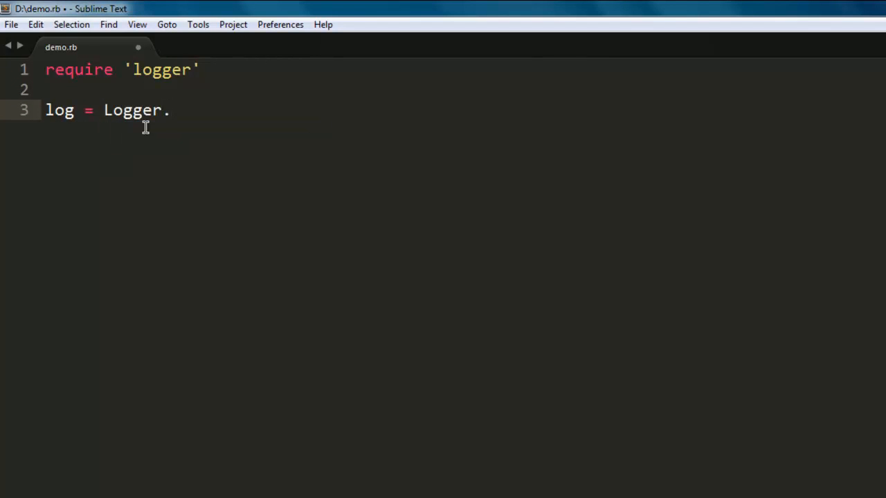
type("new()")
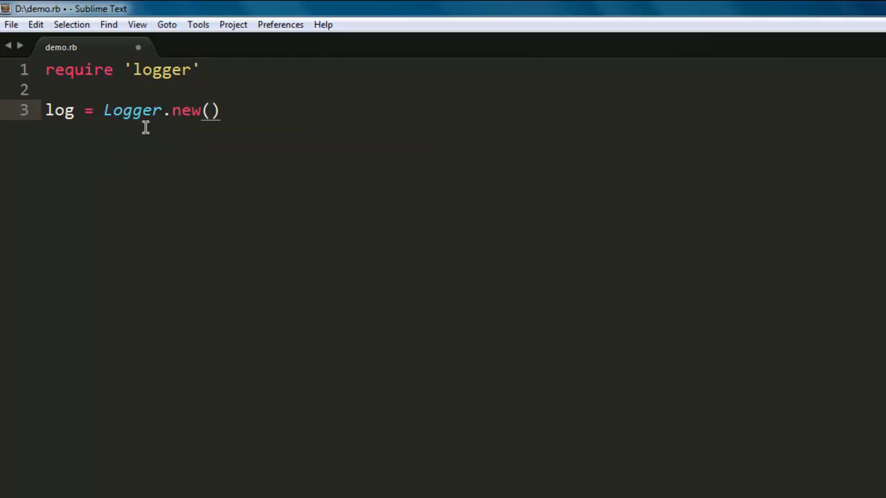
type("''")
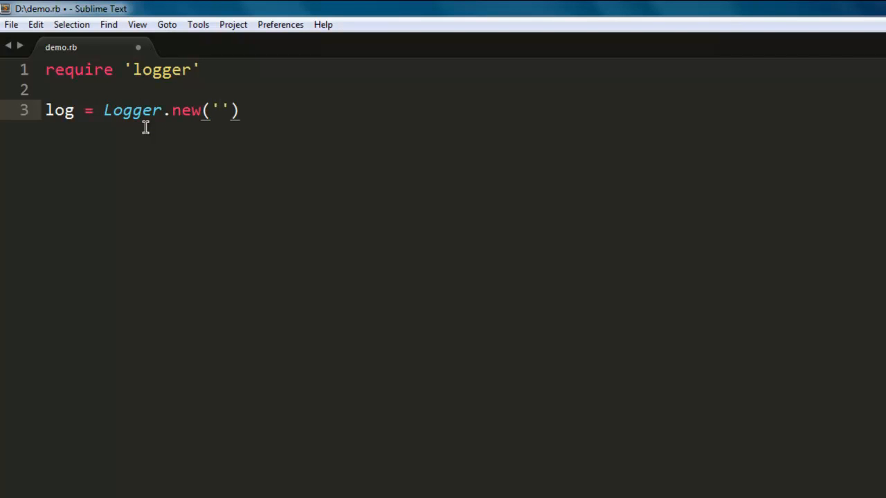
type("1")
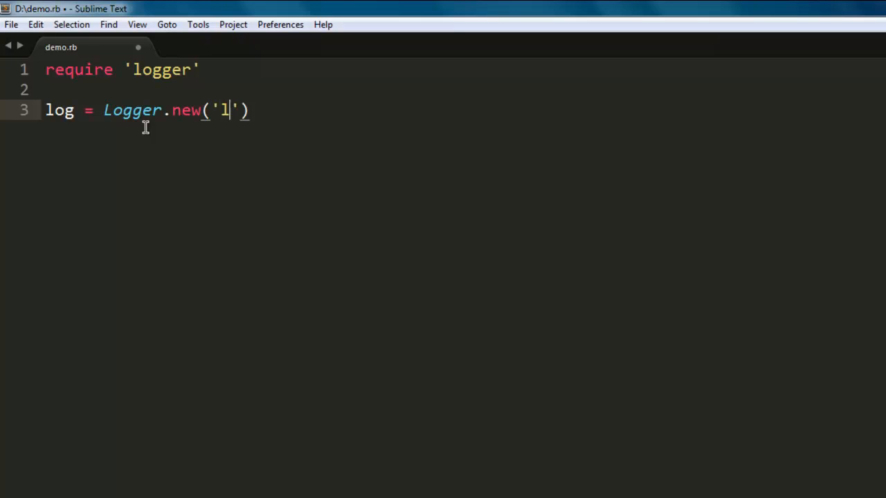
type("og.txt")
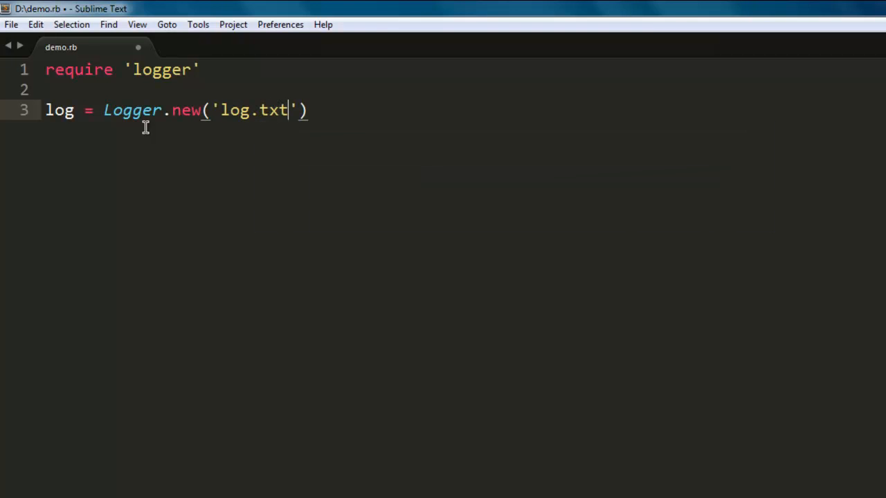
- Add log.level = Logger::WARN on a new line beneath the logger creation
key("enter")
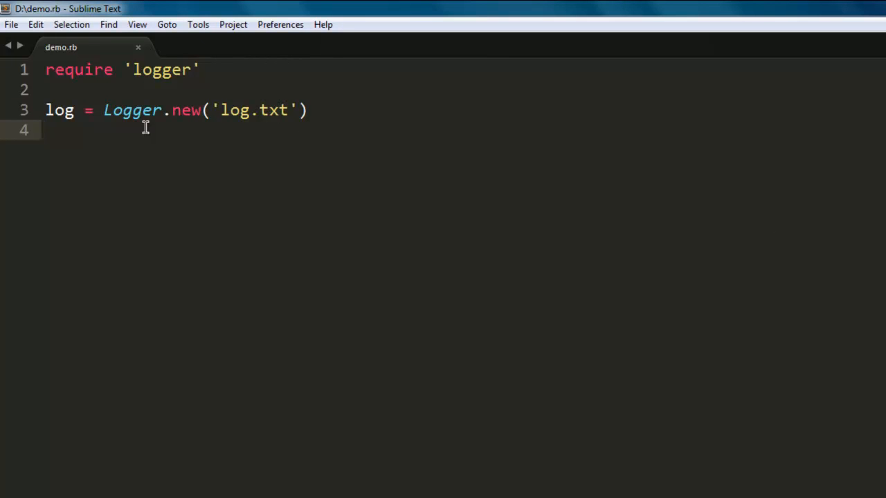
type("log")
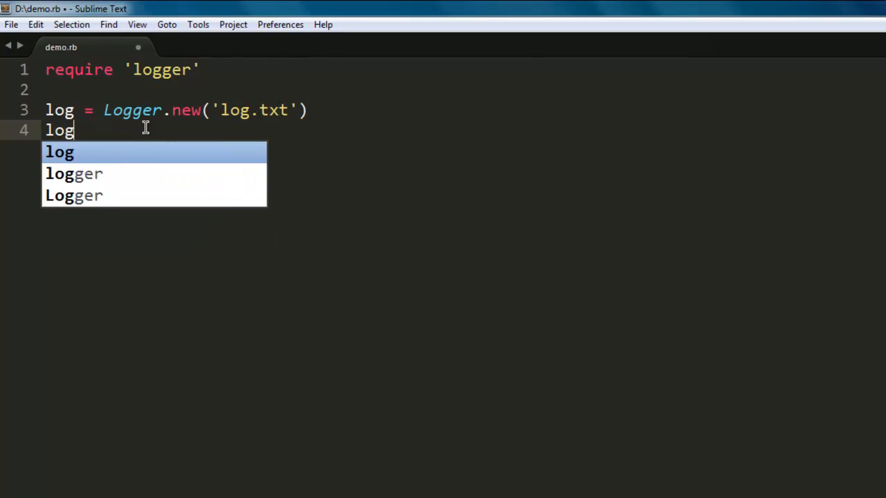
type(".leve")
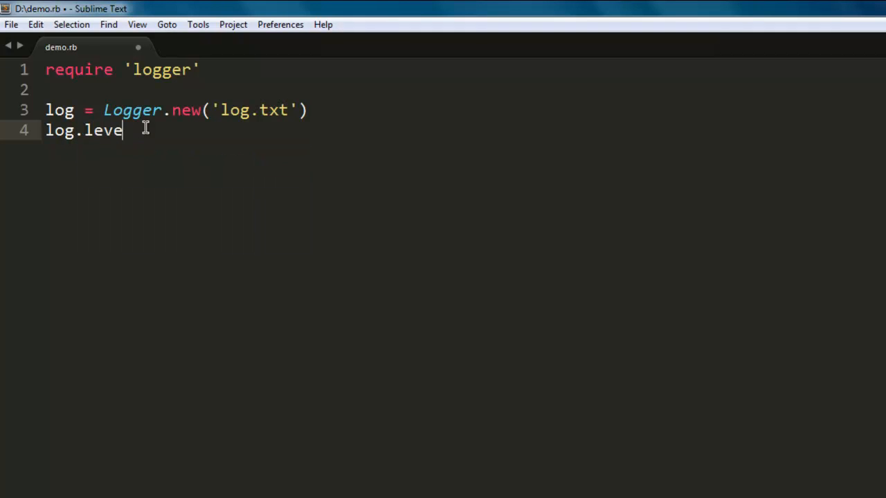
type("l")
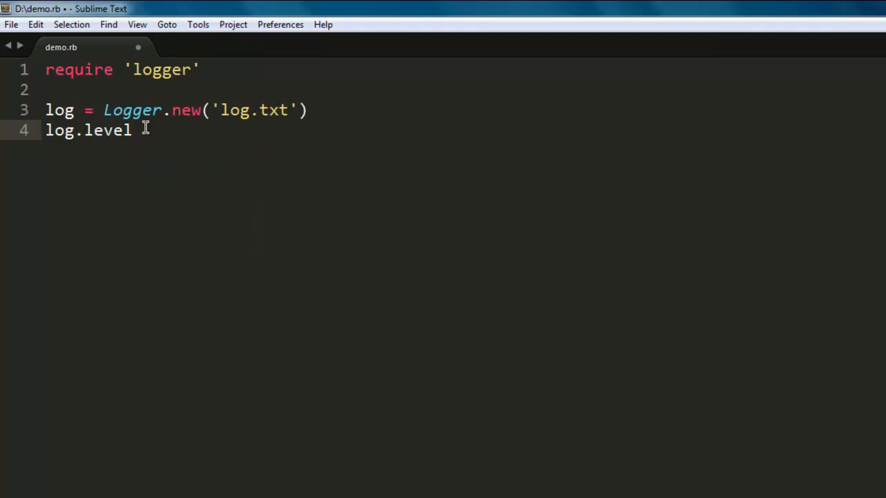
type("Logger")
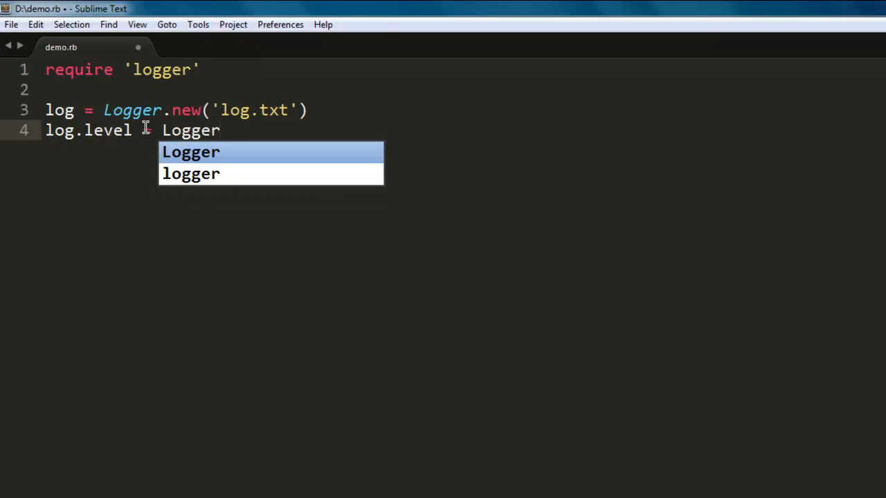
type("::")
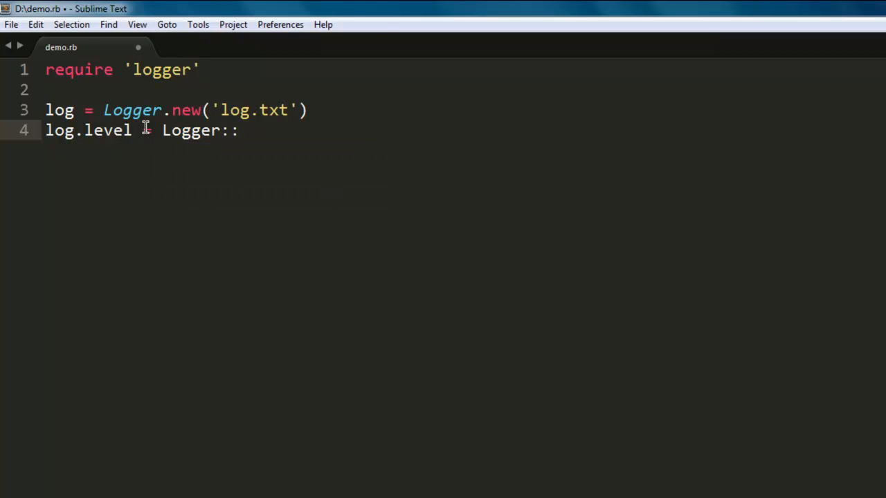
type("WARN")
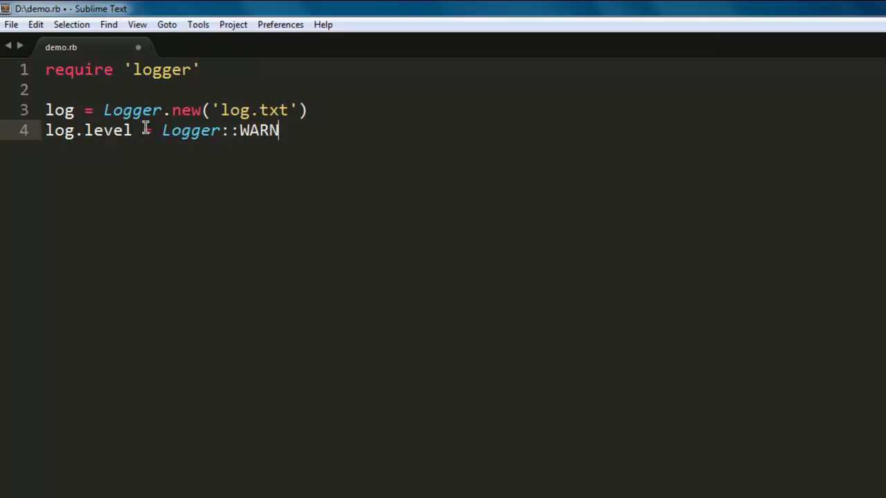
- Try DEBUG, INFO and ERROR level names, settle on WARN, and save the file
type("DEBUG")
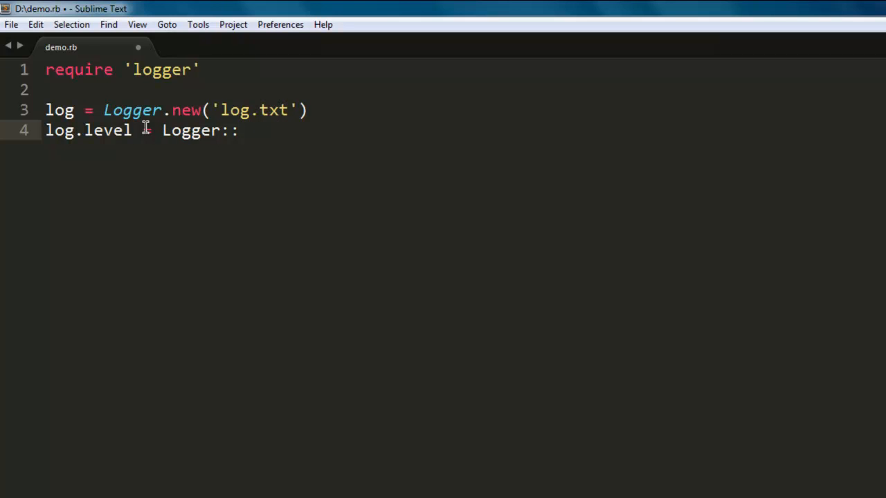
type("IN")
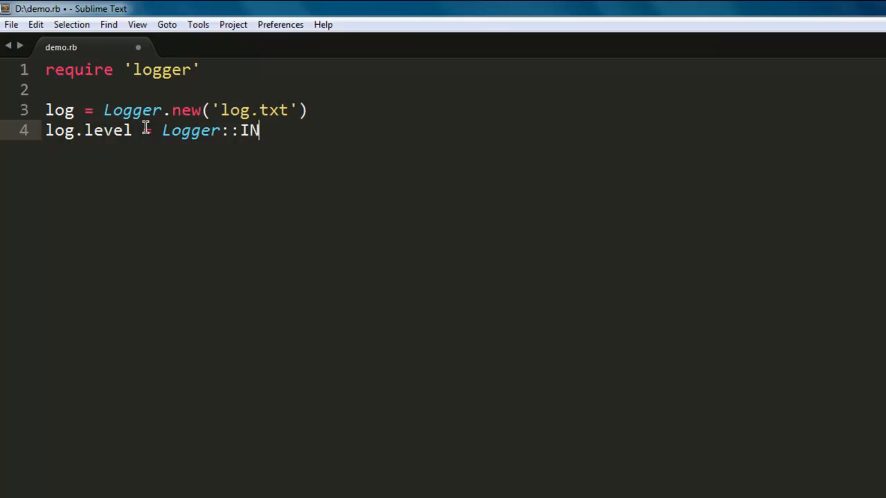
type("ERROR")
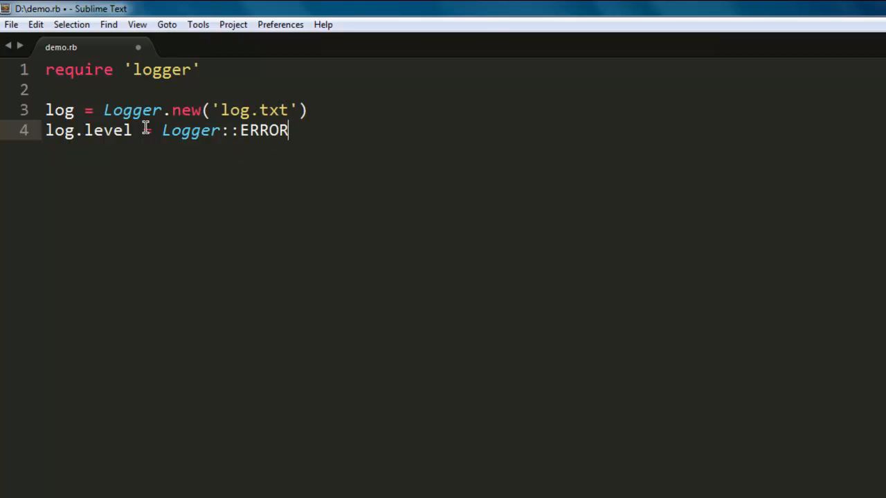
type("W")
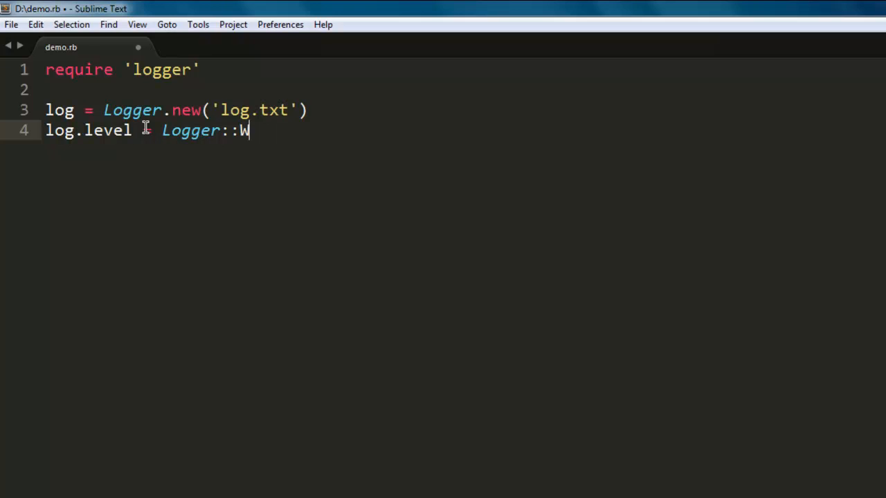
type("ARN")
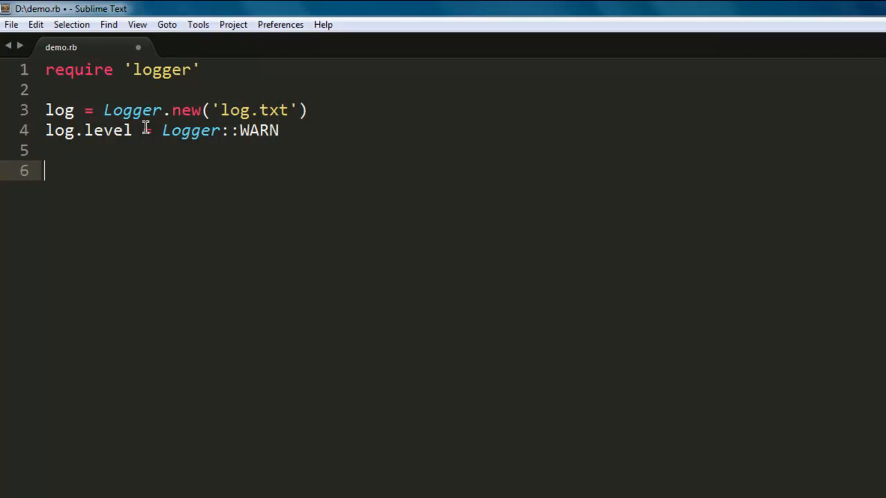
key("ctrl+s")
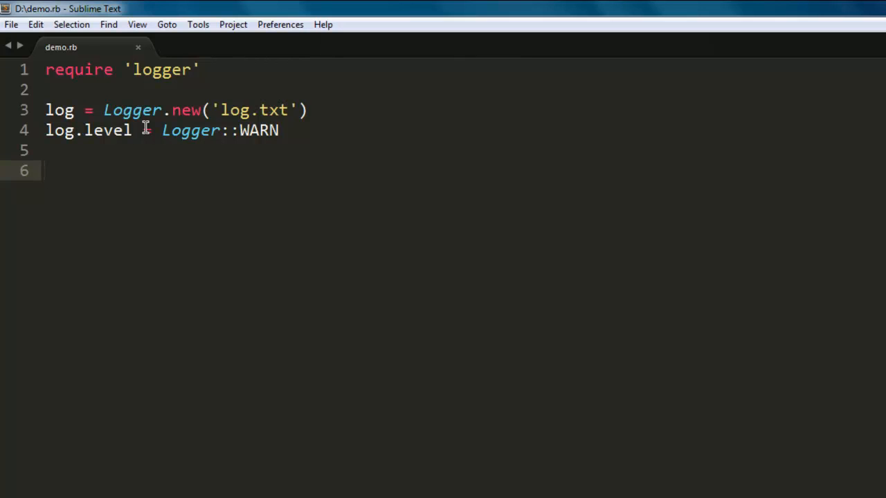
- Add log.debug 'This is debug message & ignored'
type("log.ddebug '")
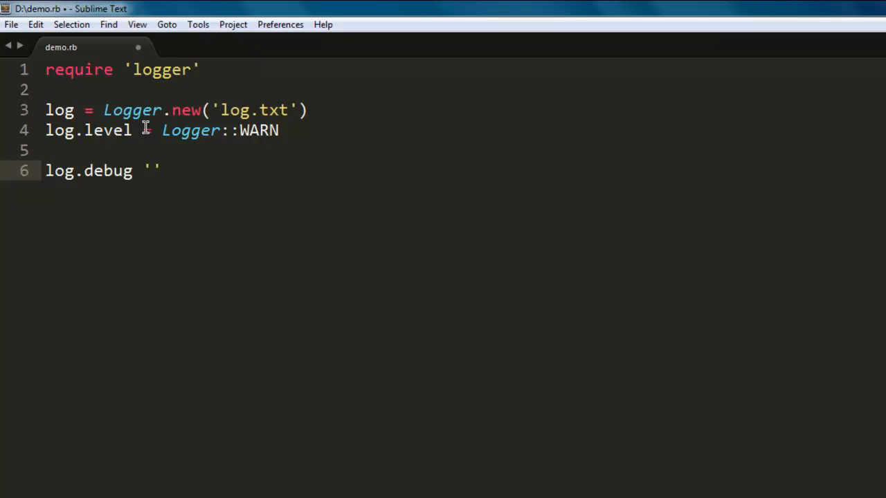
type("This")
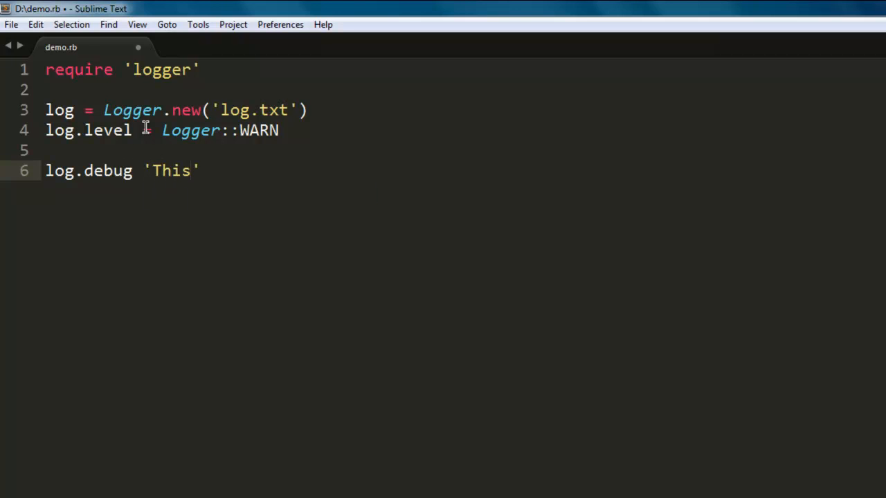
type("is debug me")
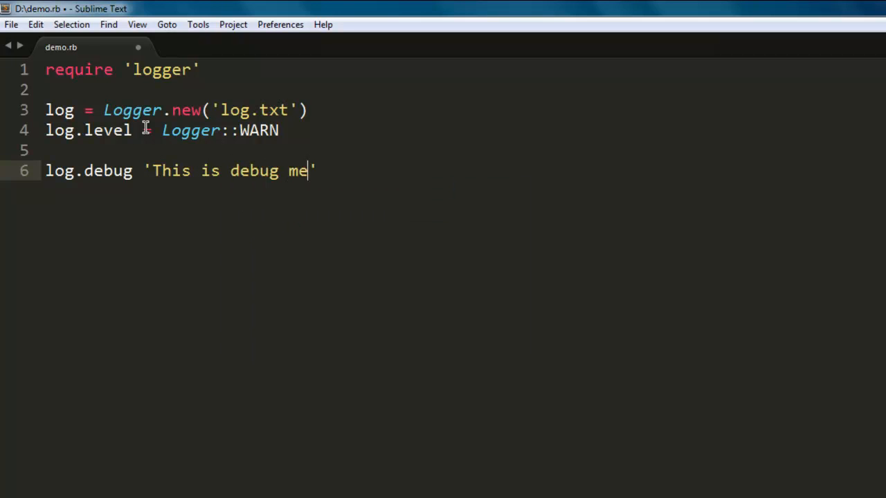
type("ssage a")
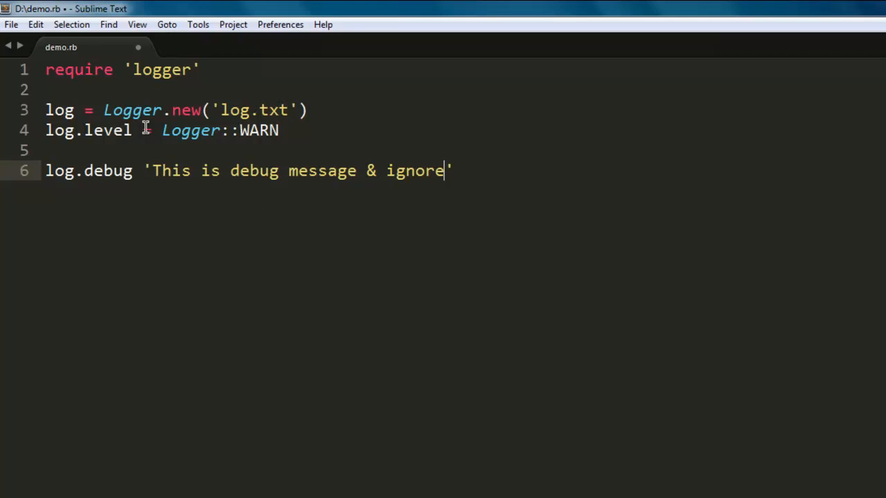
type("d")
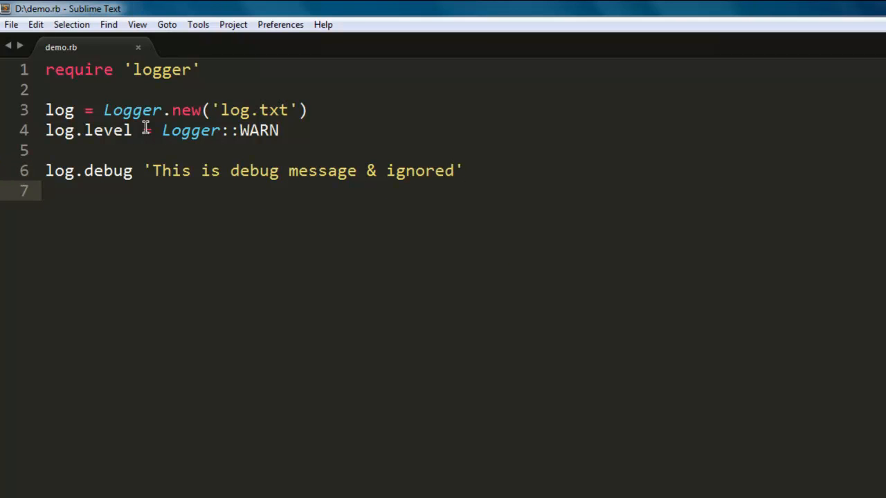
- Start the log.error 'This is error' call on the next line
type("log")
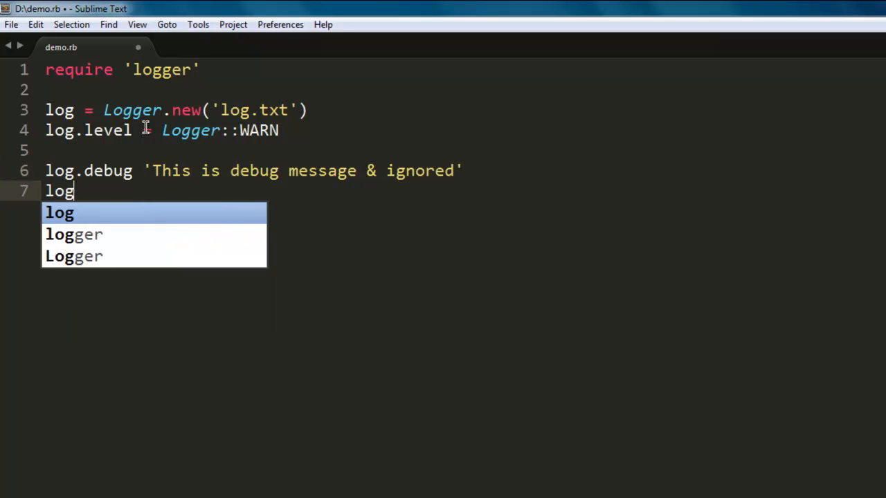
type(".error")
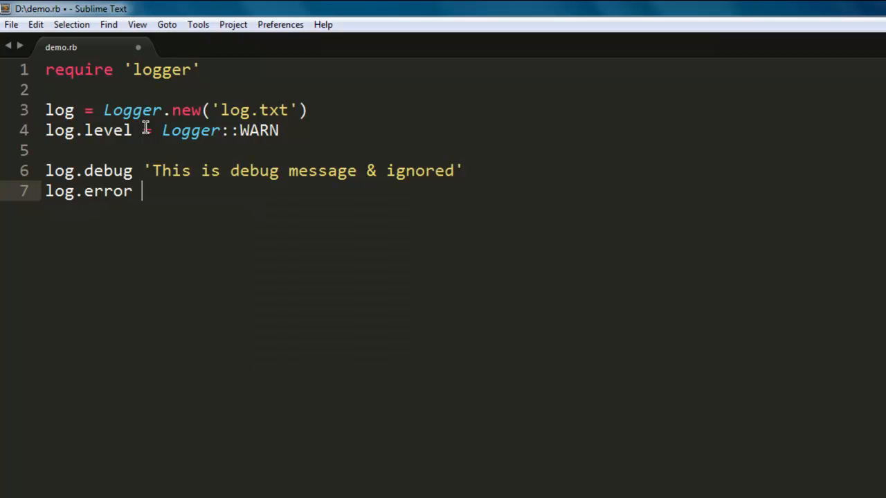
type("'This is error")
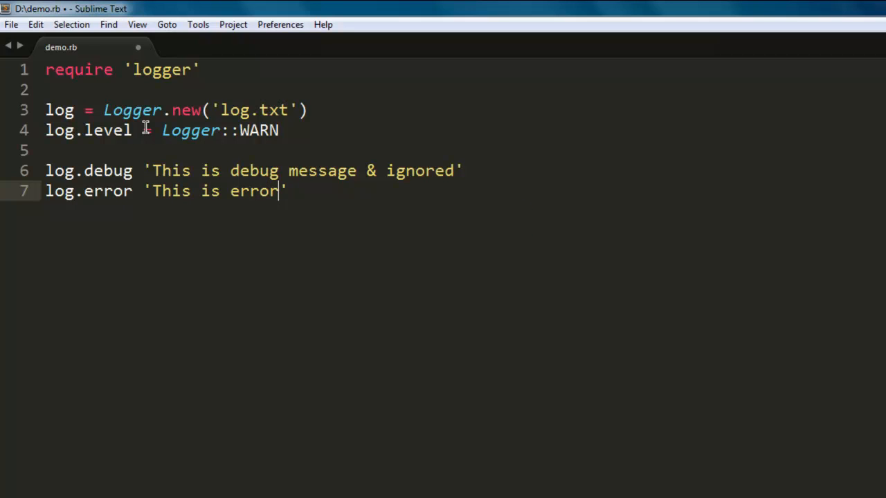
- Add log.info 'This is info for bug' on a new line
key("enter")
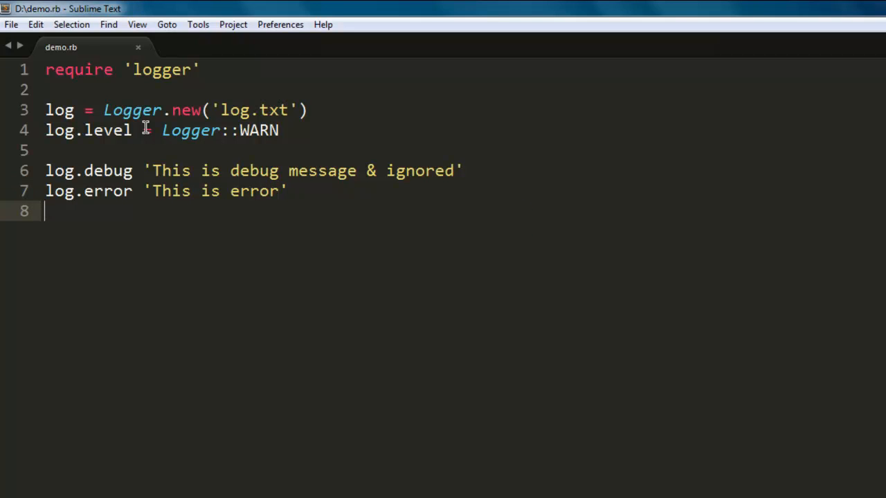
type("lo")
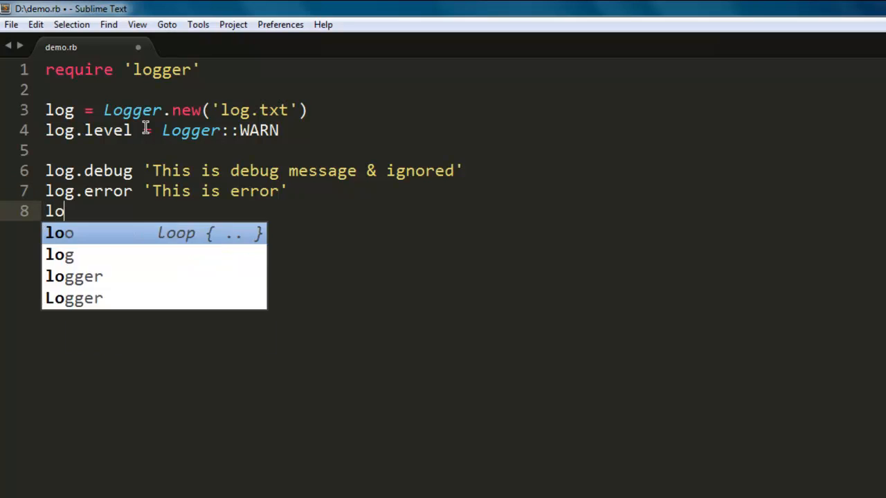
type("g.info")
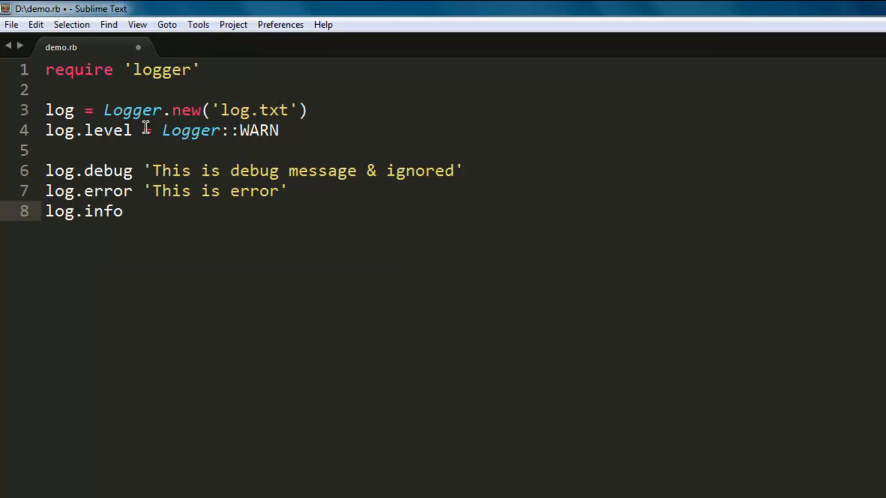
type("'Thi")
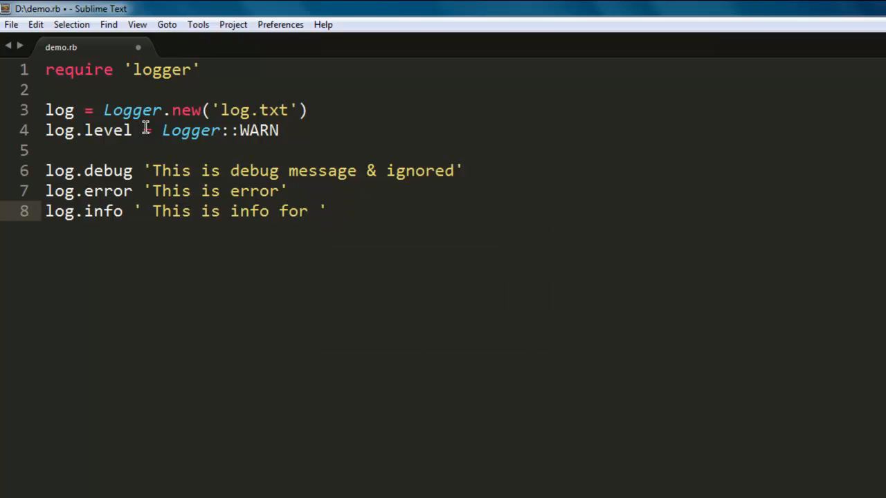
type("bug'")
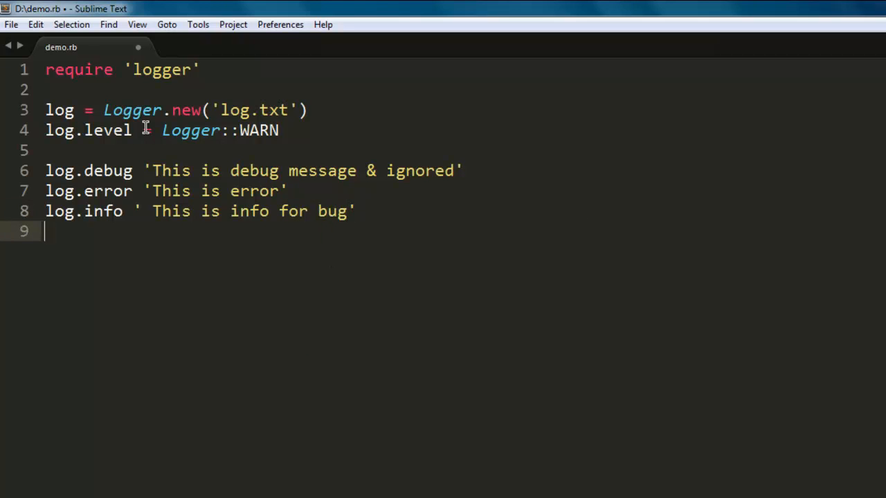
- Add log.warn 'This is warning from server'
type("log.warn")
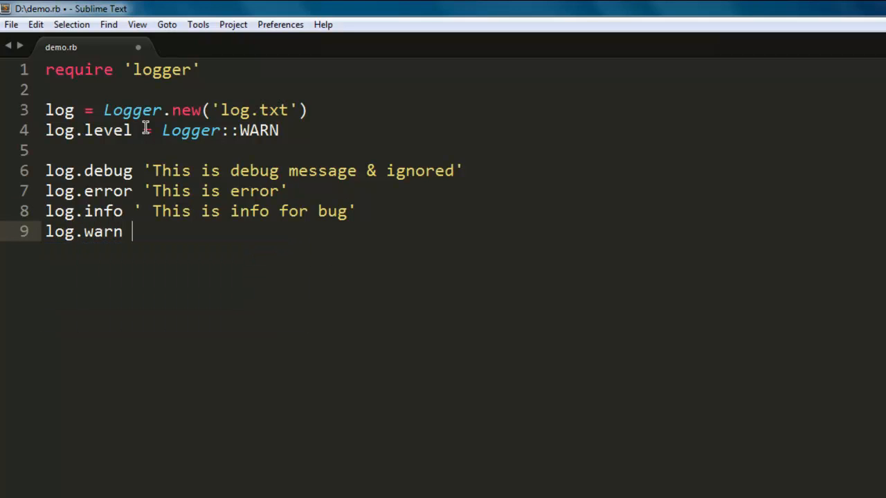
type("''")
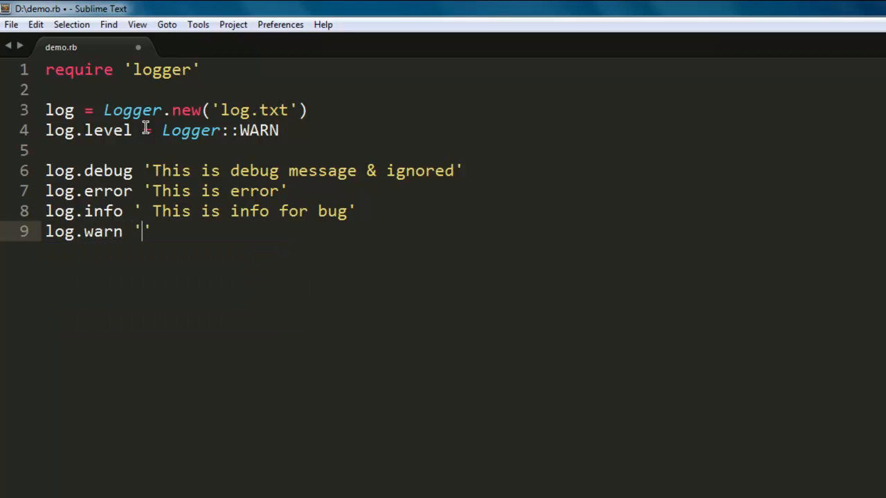
type("This is")
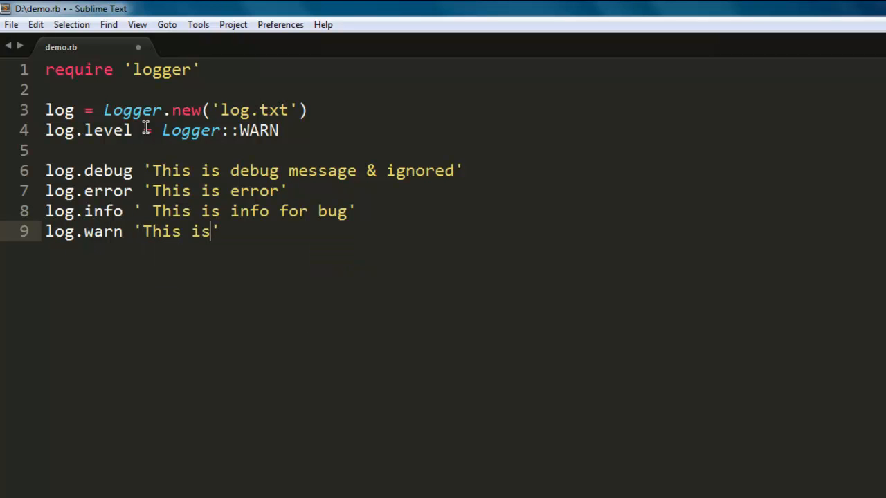
type("warn")
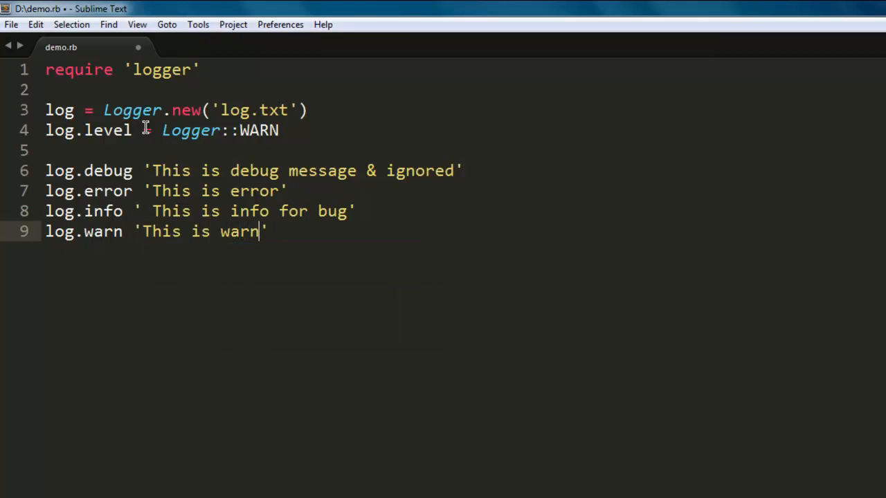
type("ing from server")
type("log")
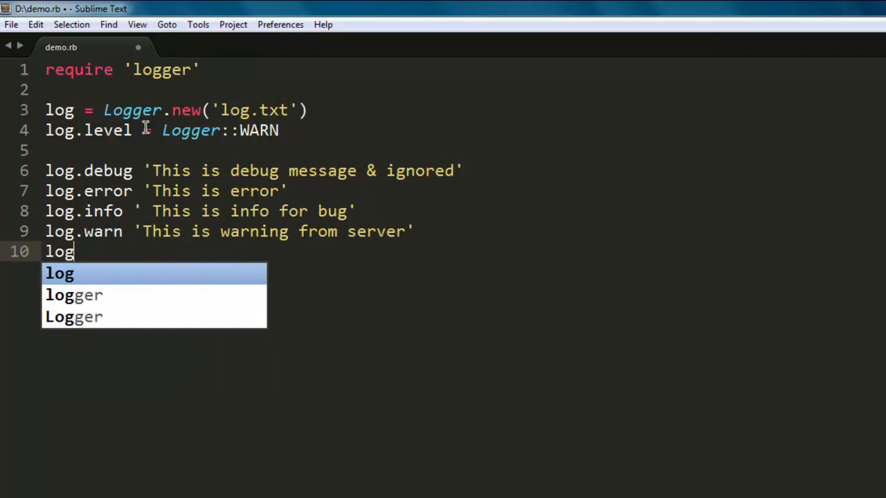
- Add log.fatal 'This is fatal issue from server', accepting the autocompleted 'server'
type(".")
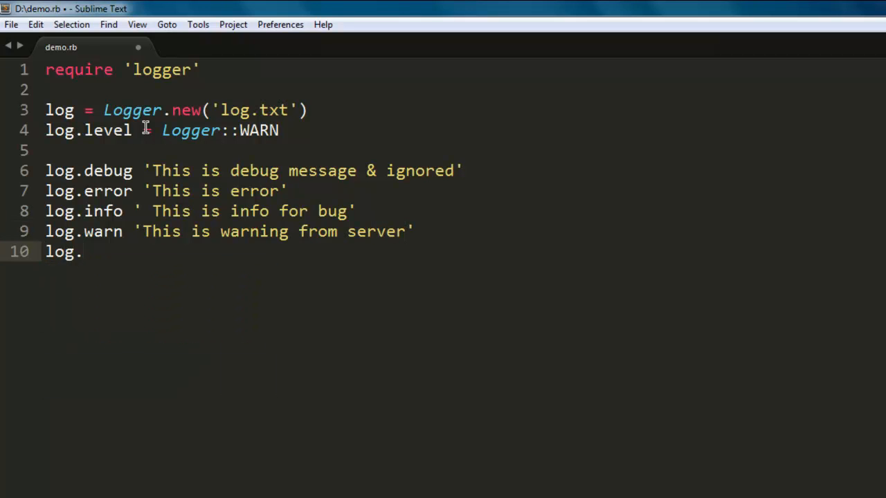
type("fatal")
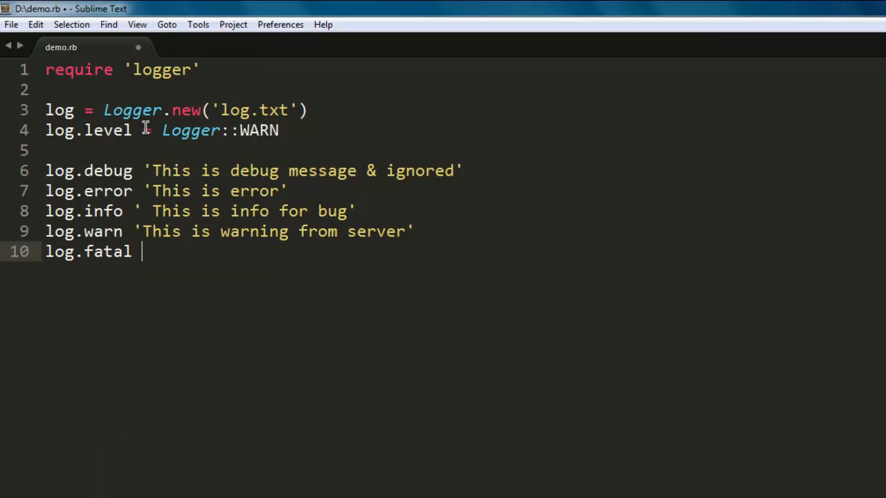
type("'This i'")
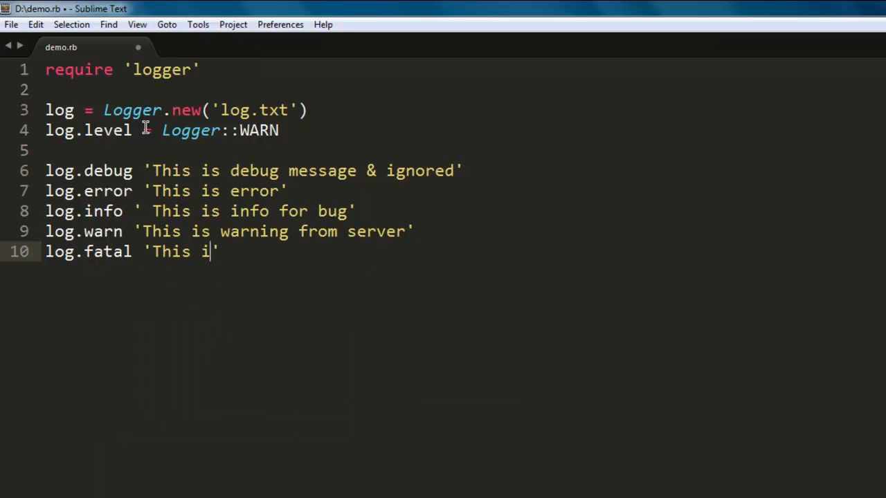
type("at")
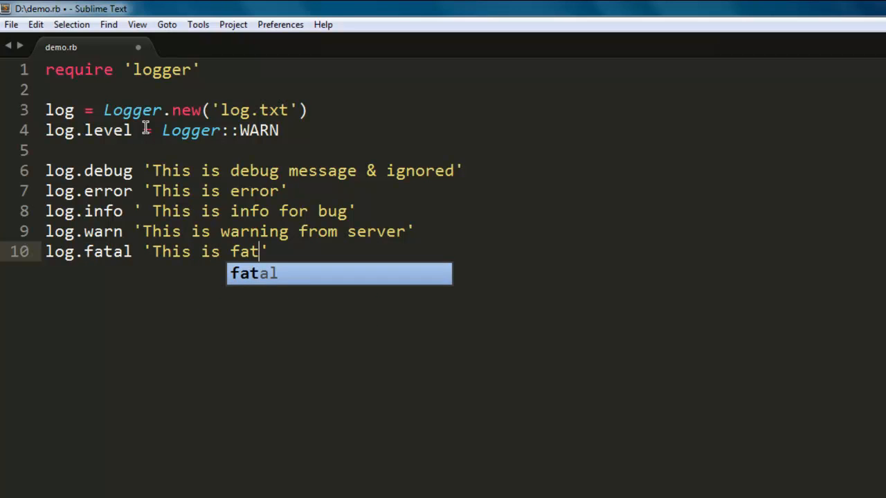
type("al issue")
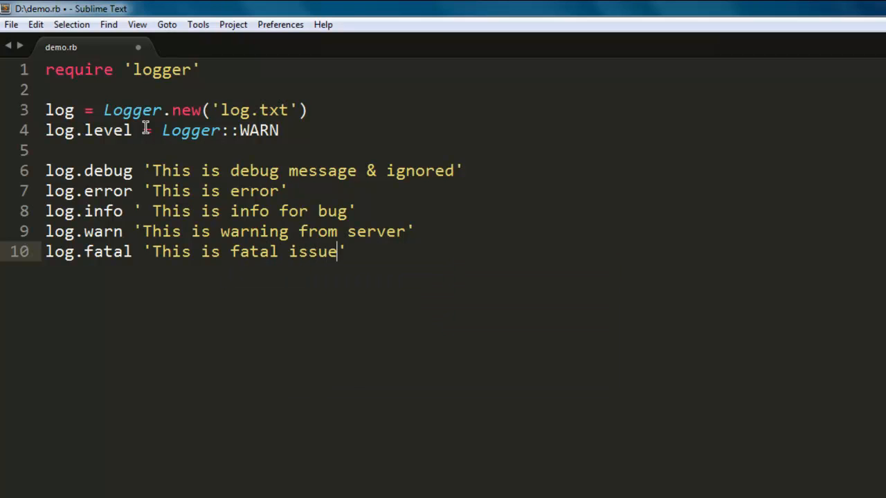
type("from serv")
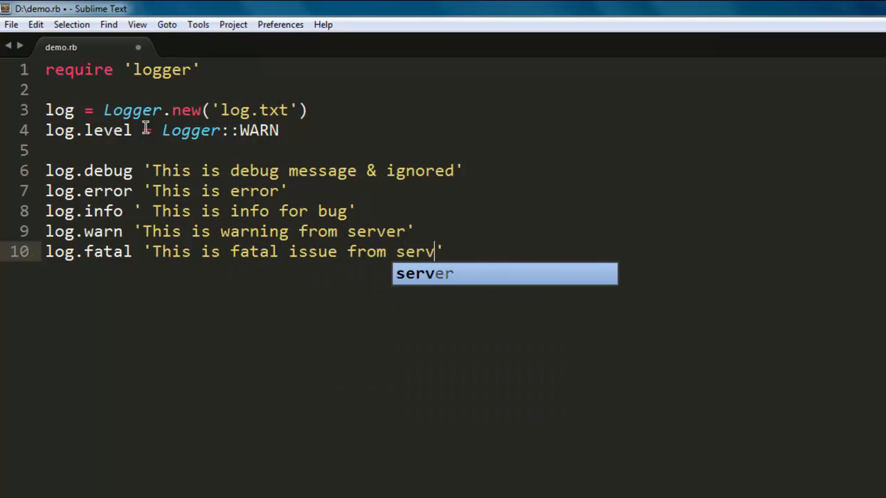
key("tab")
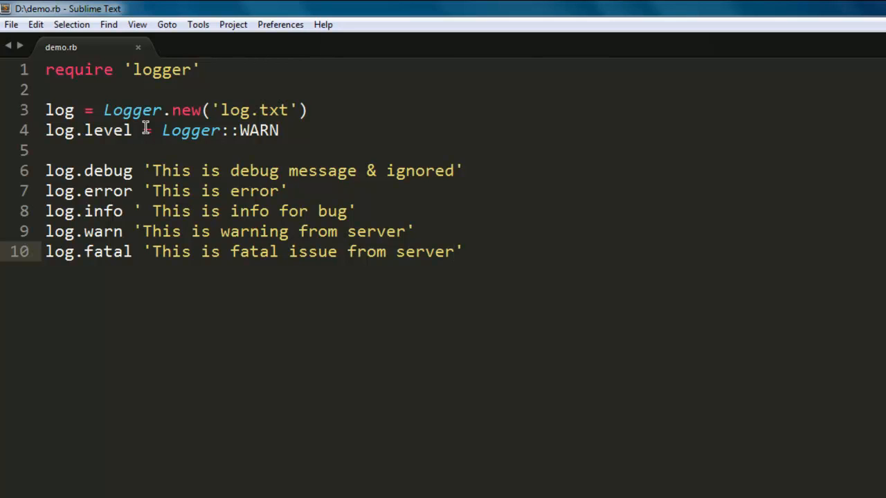
left_click(453, 252)
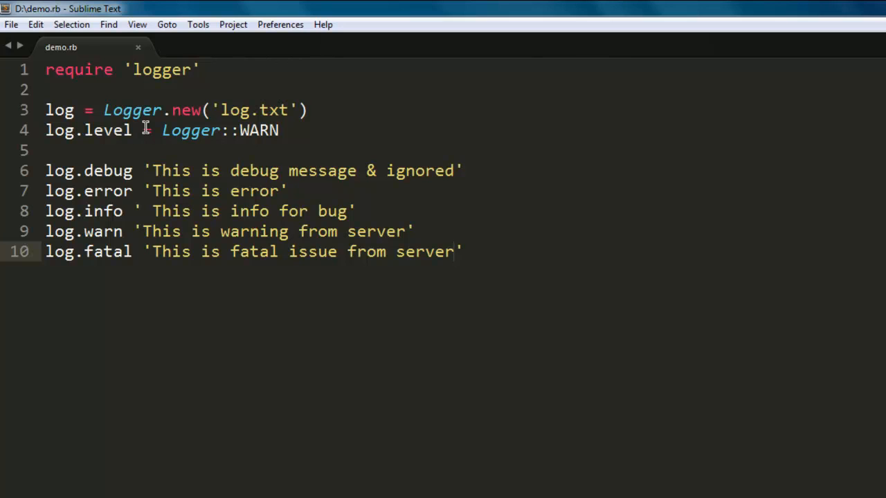
left_click(454, 252)
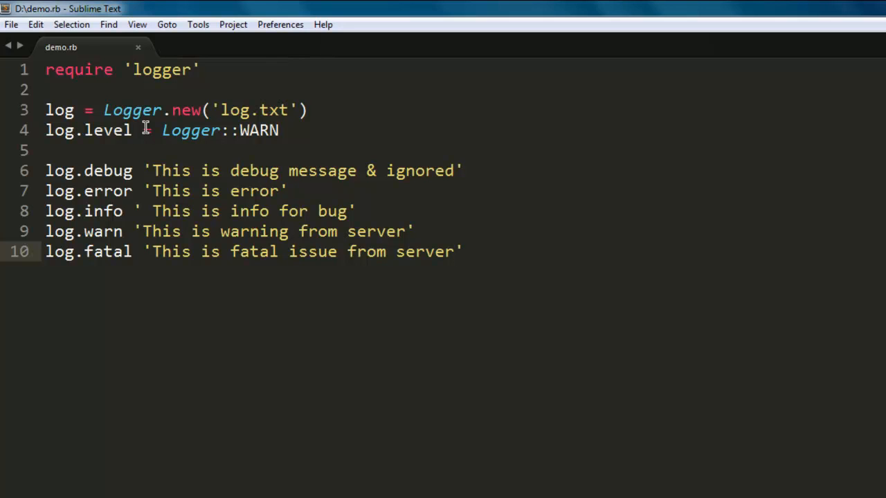
mouse_move(304, 116)
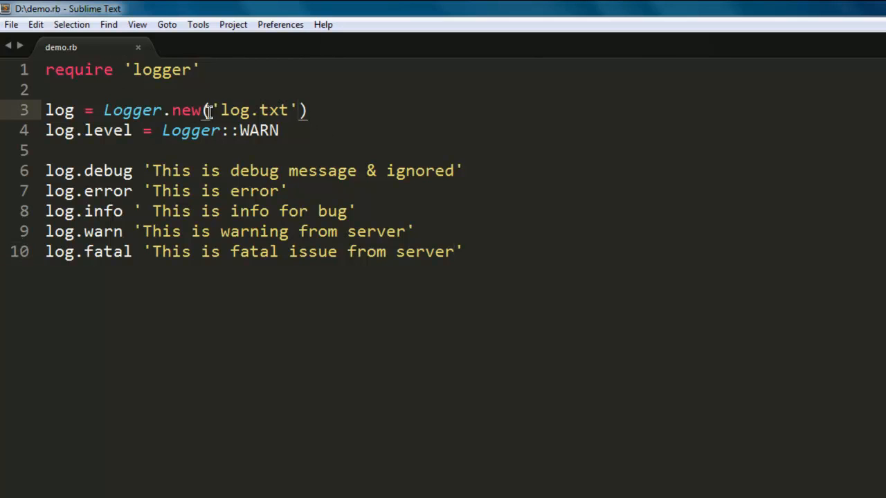
type(",''")
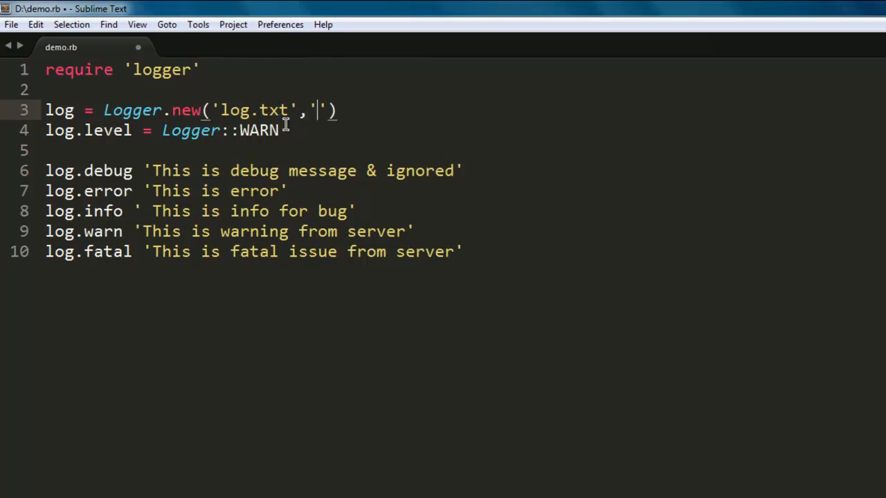
type("daily")
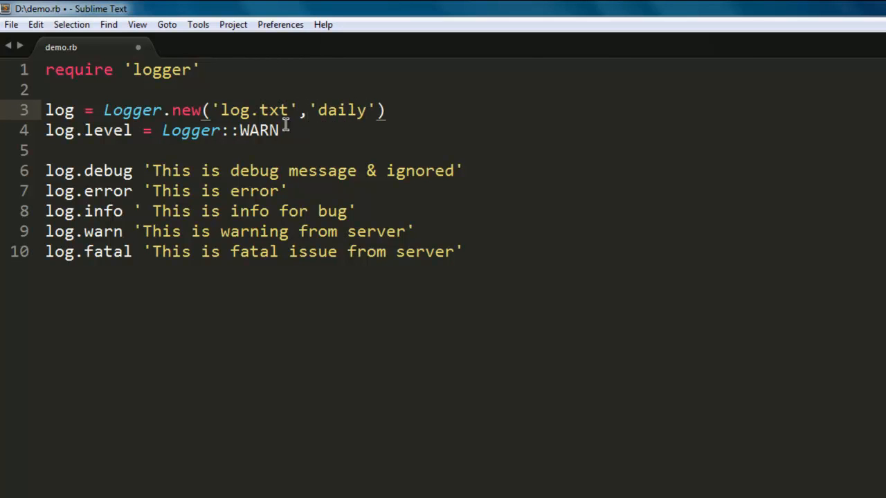
type("week")
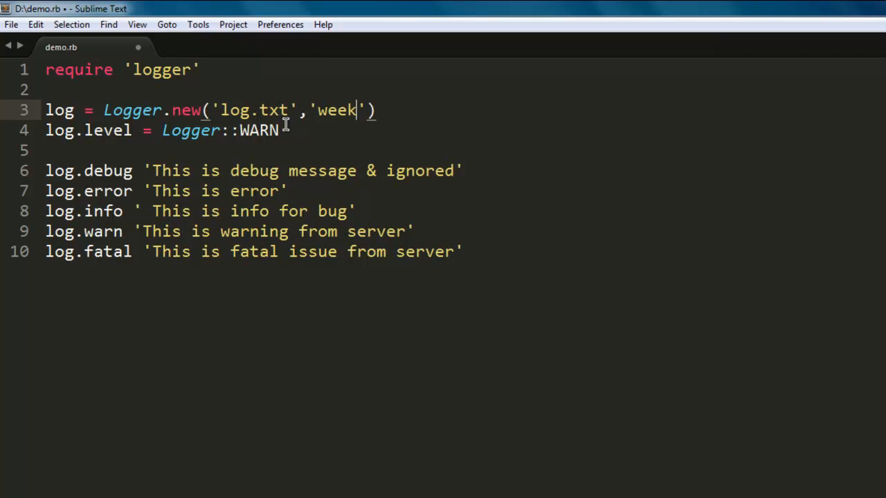
key("BackSpace")
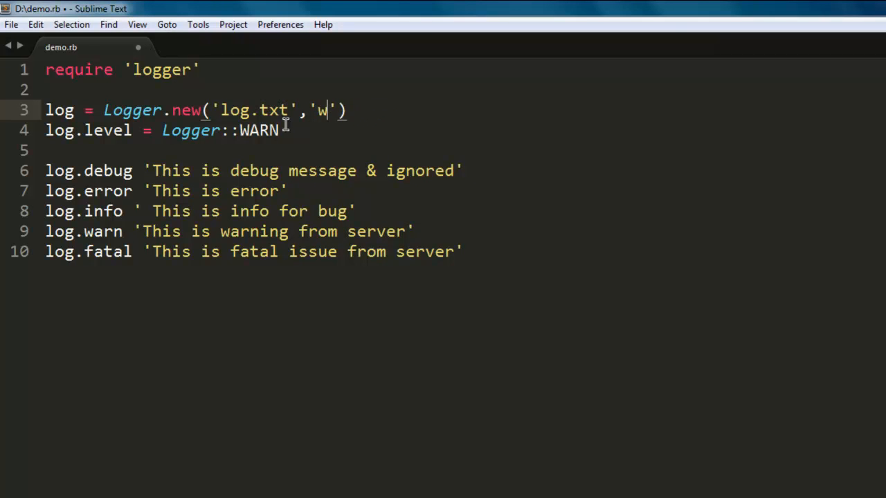
type("onthly")
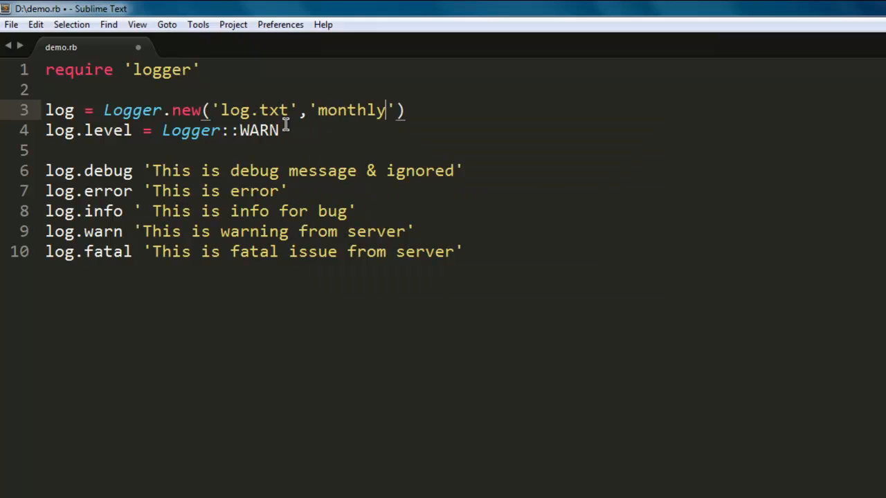
key("BackSpace")
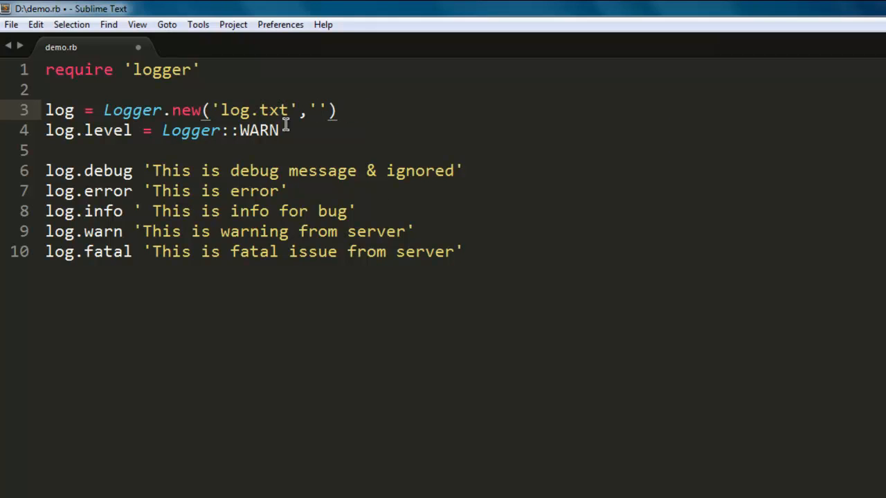
type("daily")
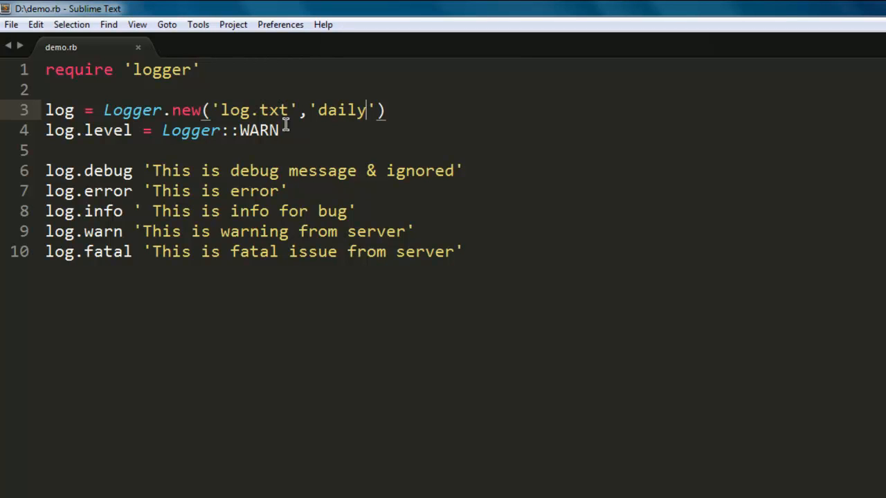
mouse_move(248, 111)
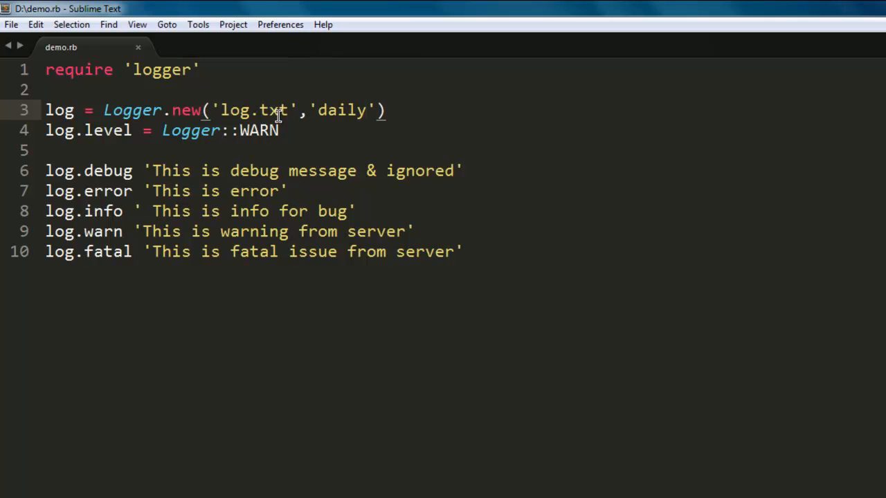
double_click(341, 111)
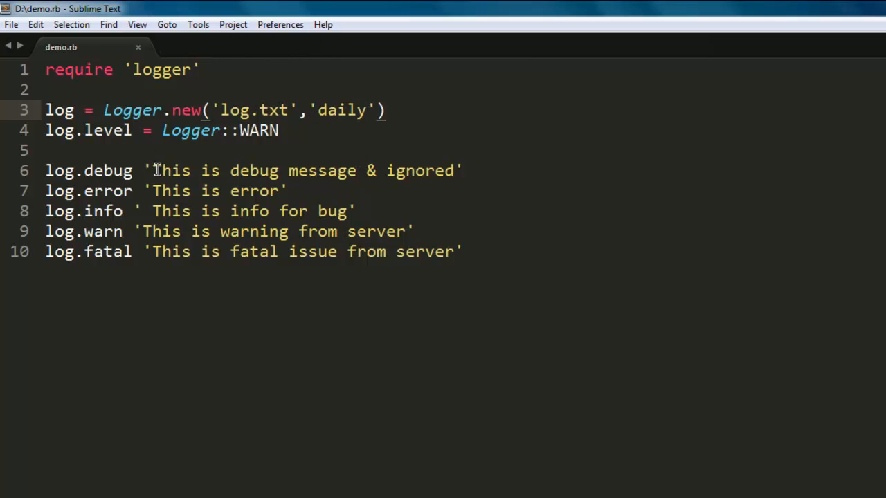
mouse_move(309, 312)
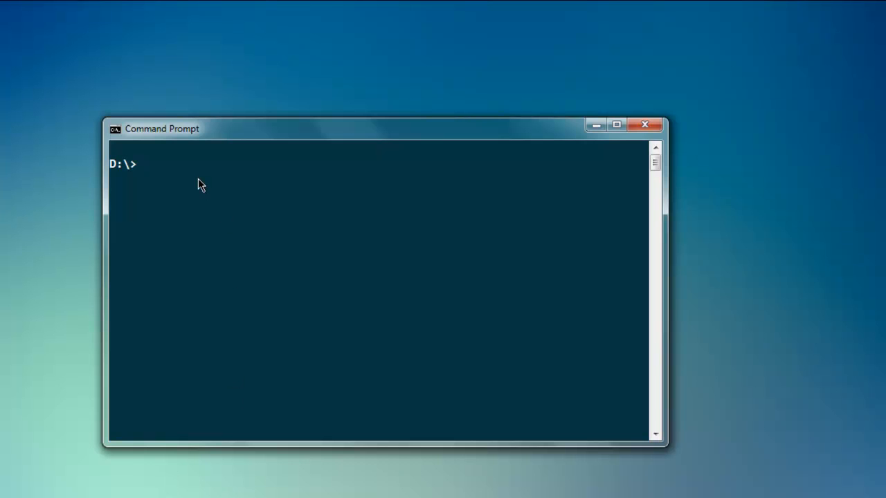
- Run ruby demo.rb at the D:\ prompt
type("ruby demo.rb")
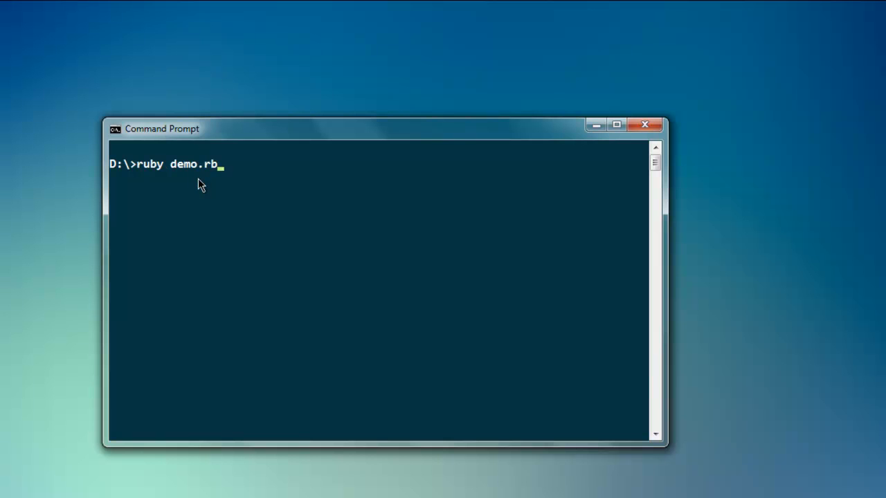
key("enter")
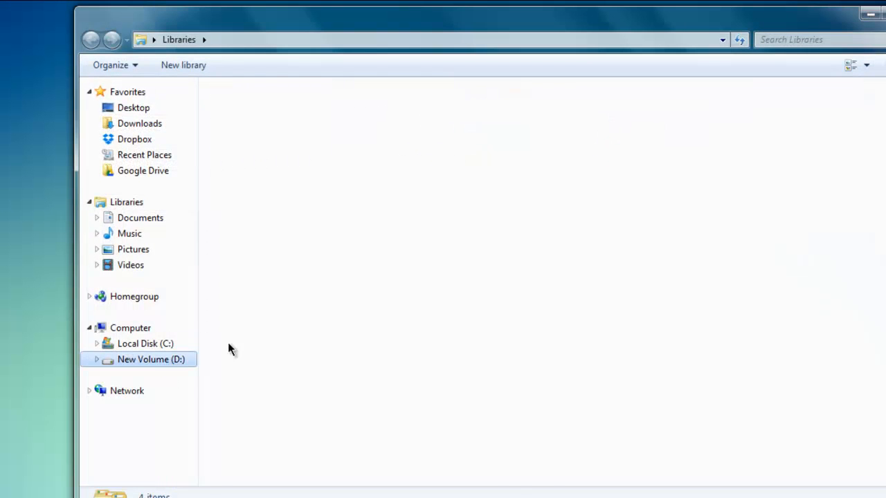
- Open the generated log.txt from New Volume (D:)
double_click(149, 360)
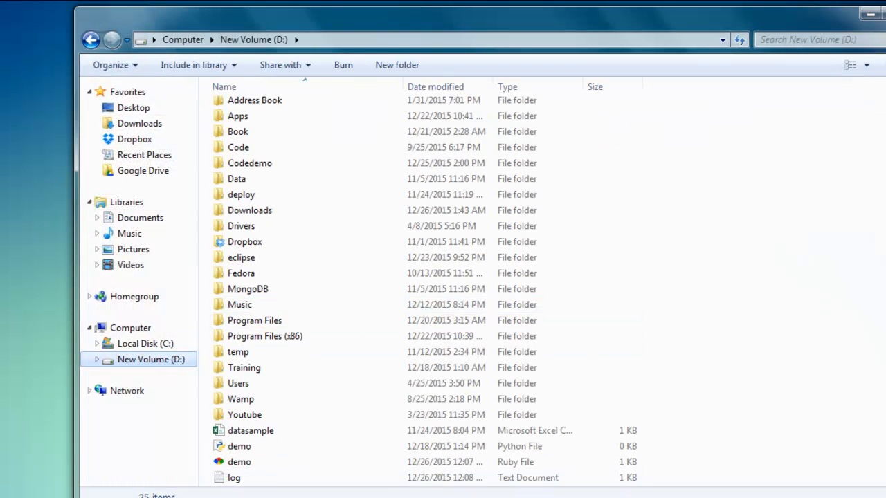
left_click(234, 477)
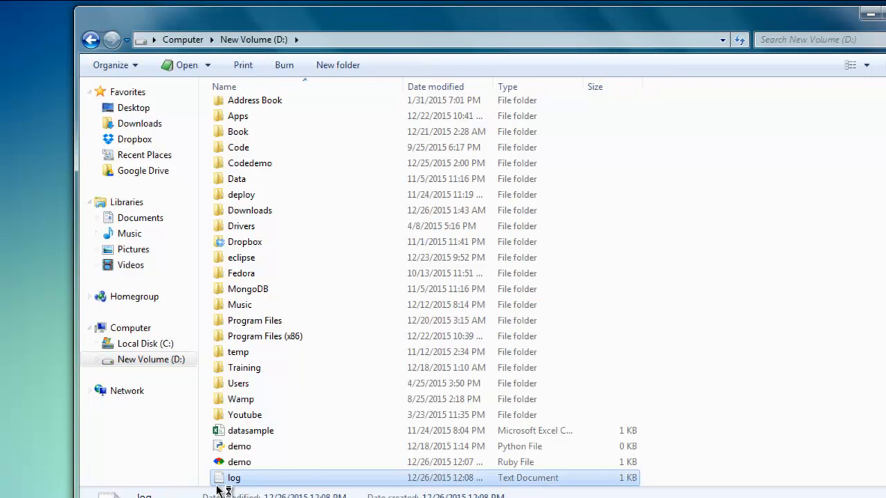
double_click(234, 477)
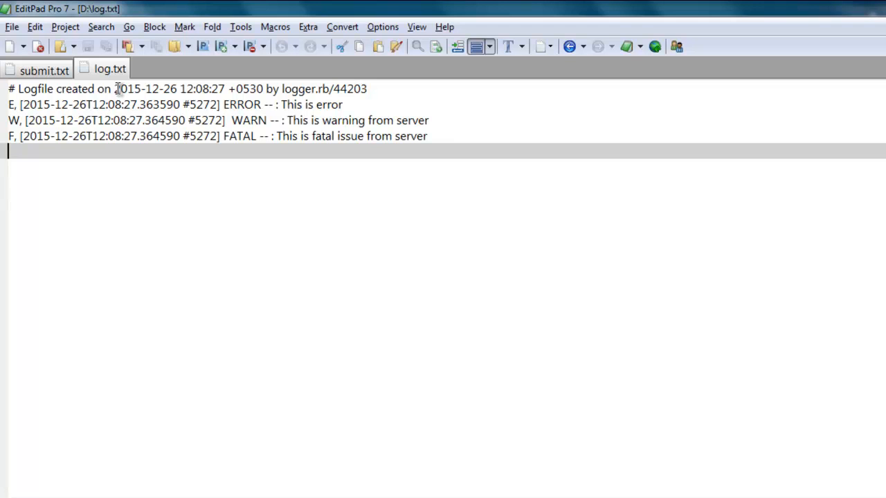
mouse_move(204, 464)
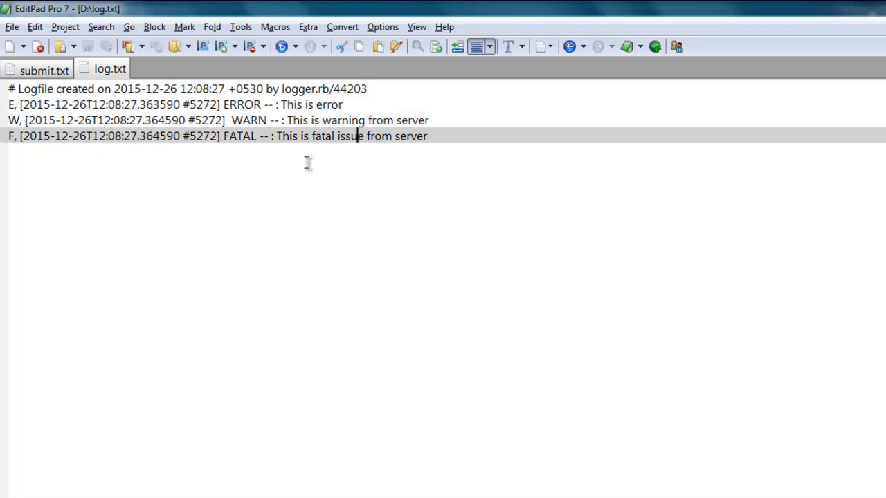
mouse_move(350, 190)
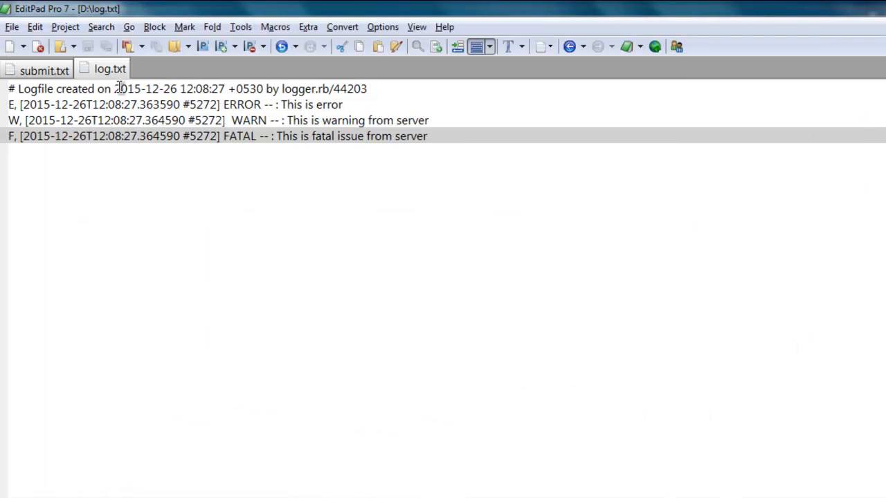
left_click(114, 88)
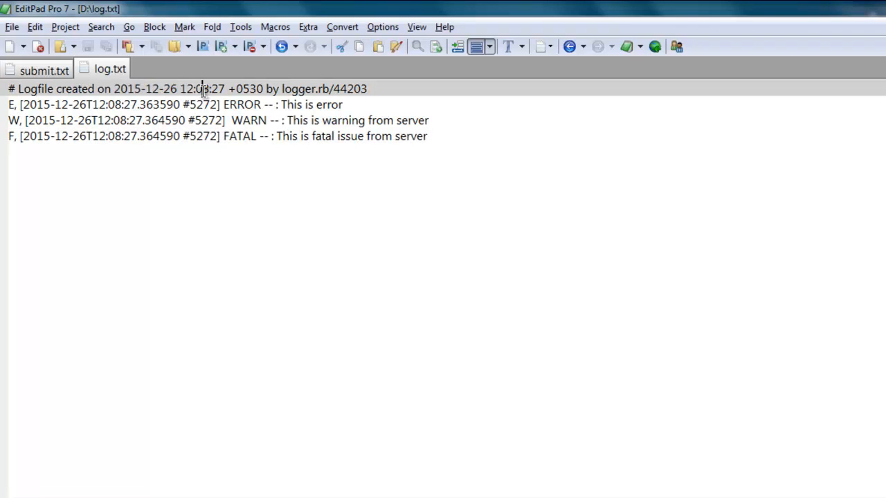
double_click(246, 89)
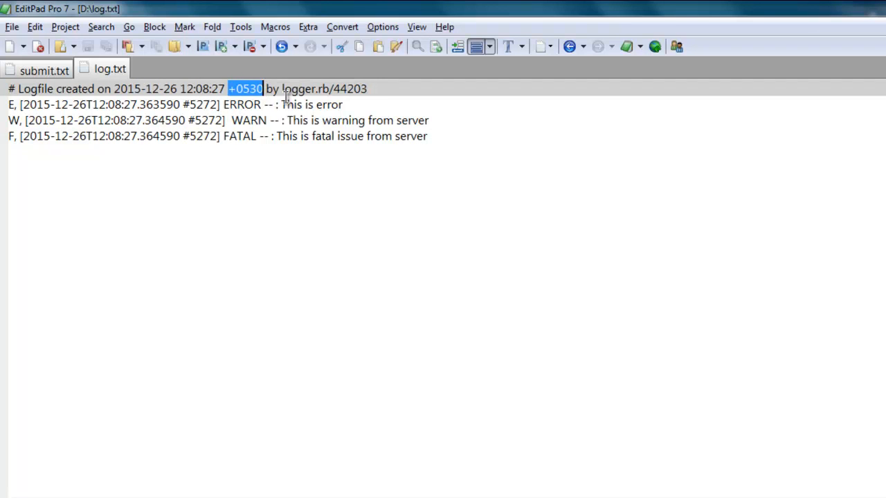
left_click(246, 88)
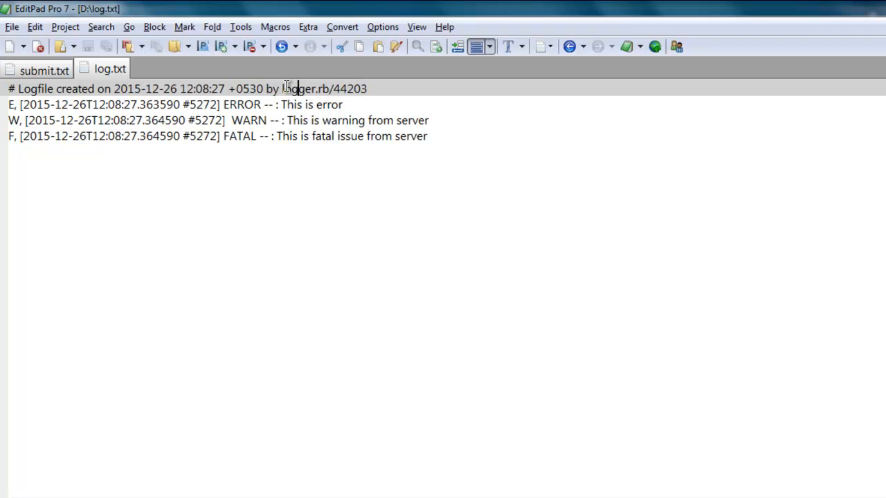
double_click(325, 89)
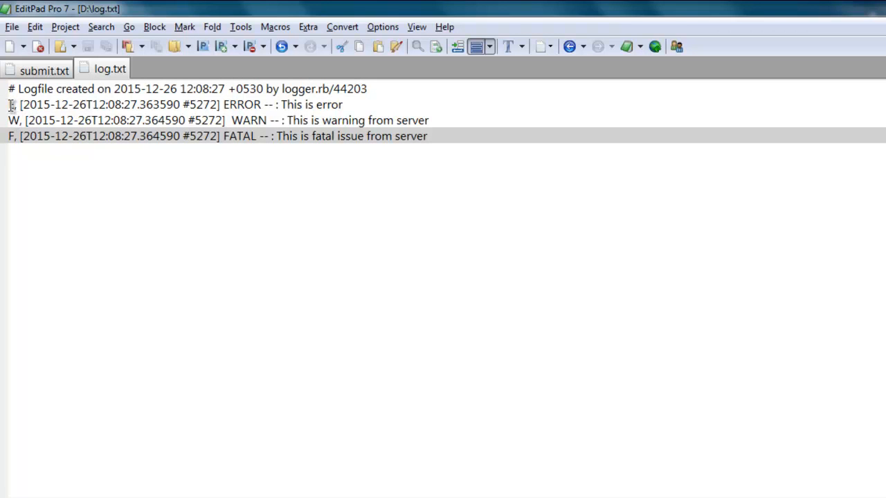
left_click(11, 104)
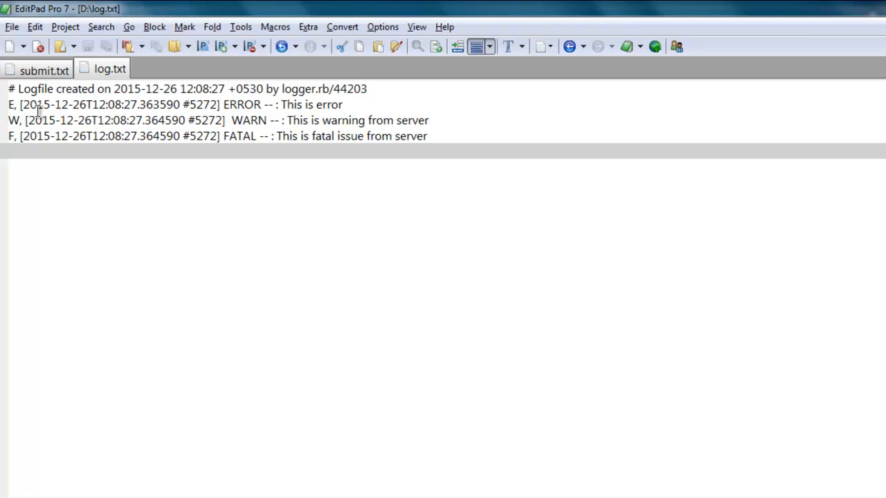
- Review the log lines, then switch back to demo.rb in Sublime Text
left_click(125, 105)
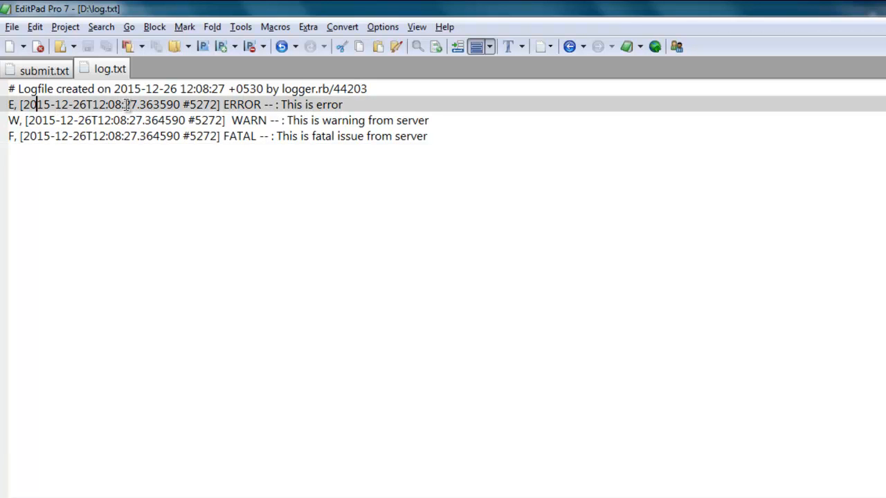
mouse_move(163, 88)
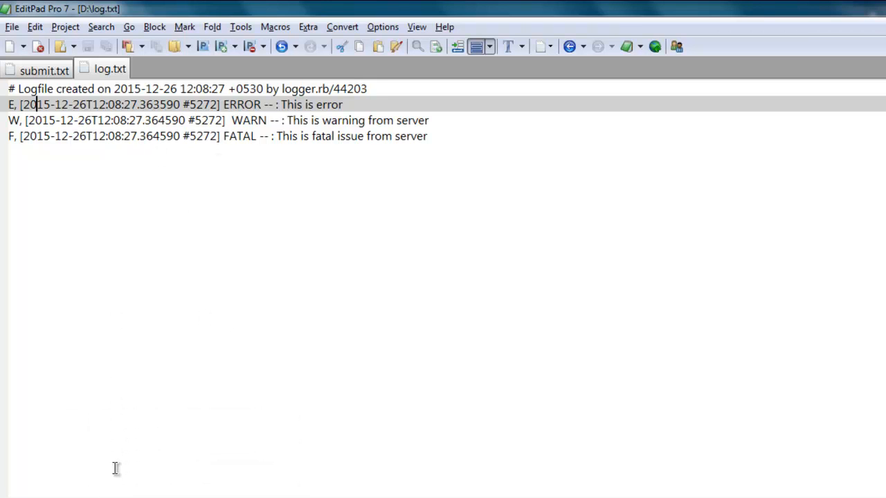
mouse_move(118, 195)
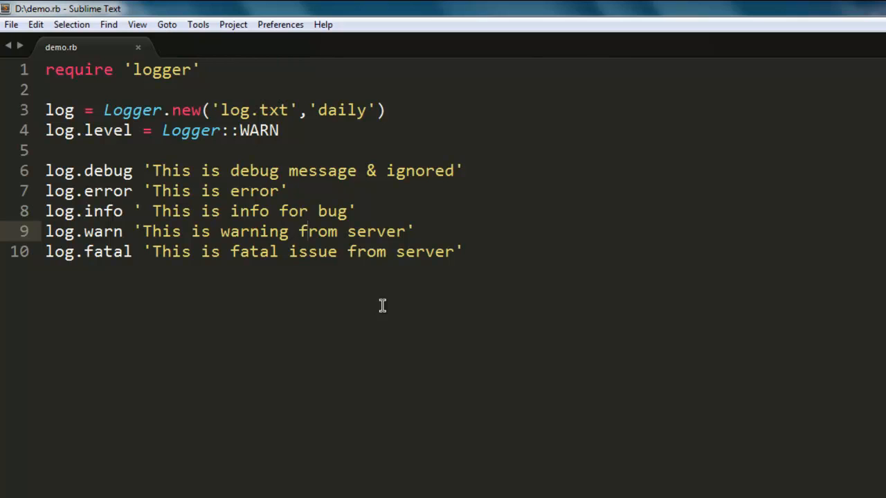
left_click(299, 232)
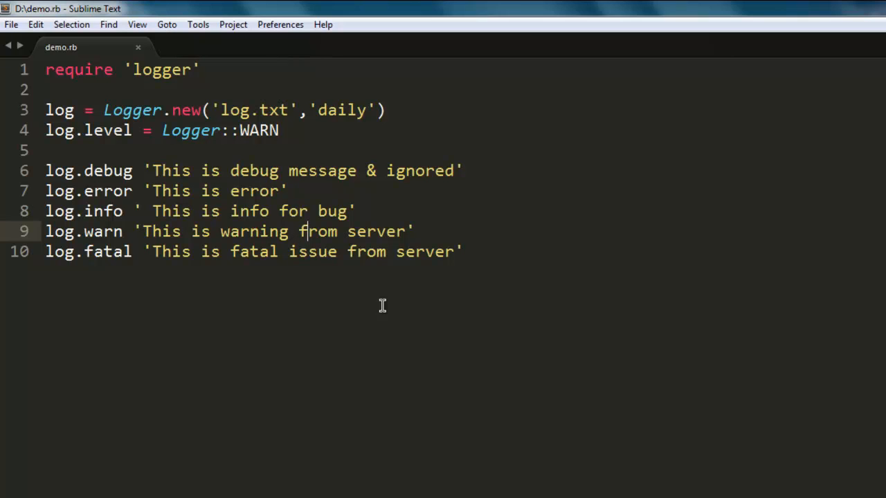